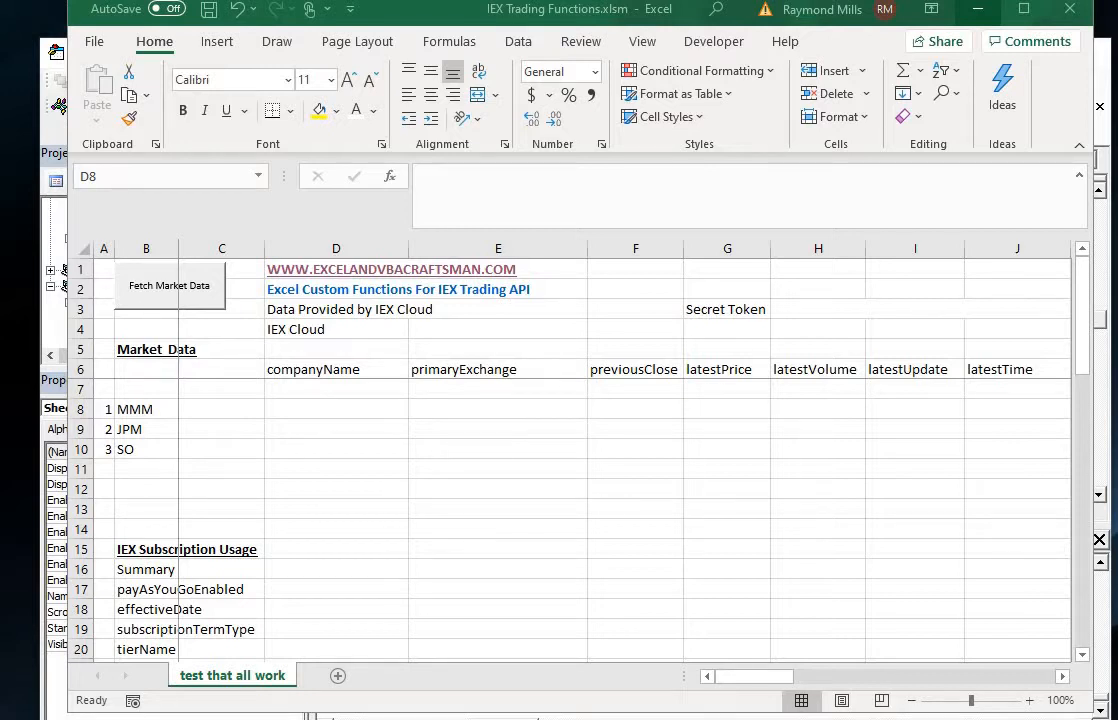
# Insert the user-defined IEXQuote function into cell D8 for the MMM row
pyautogui.click(448, 40)
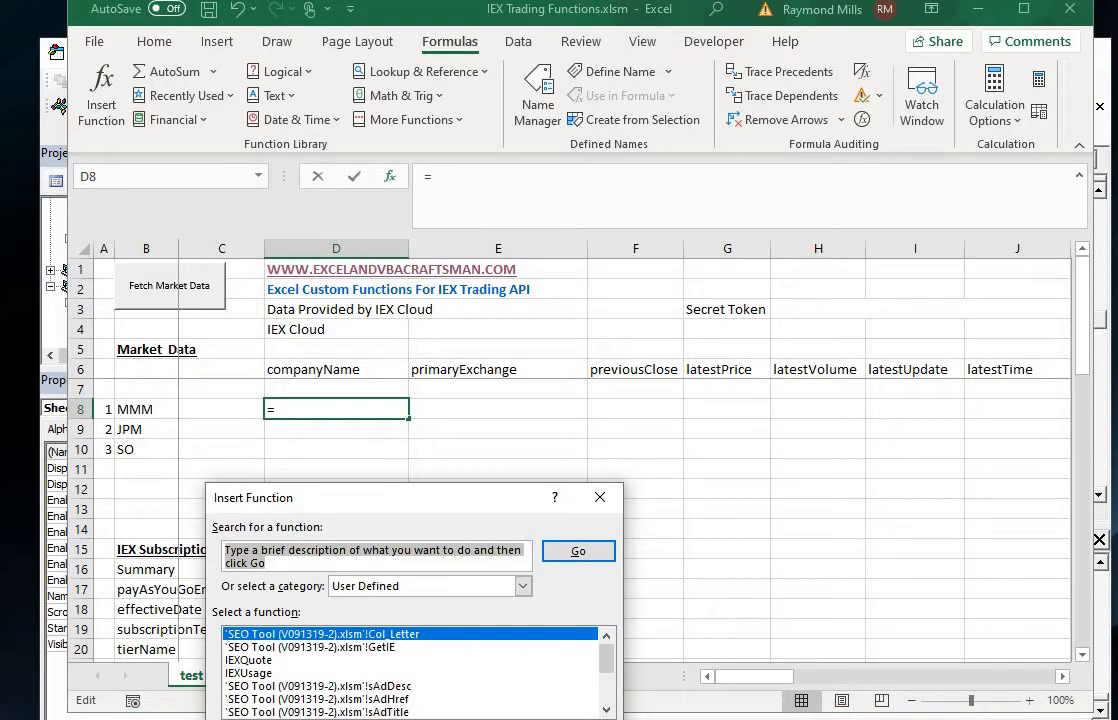
pyautogui.click(248, 660)
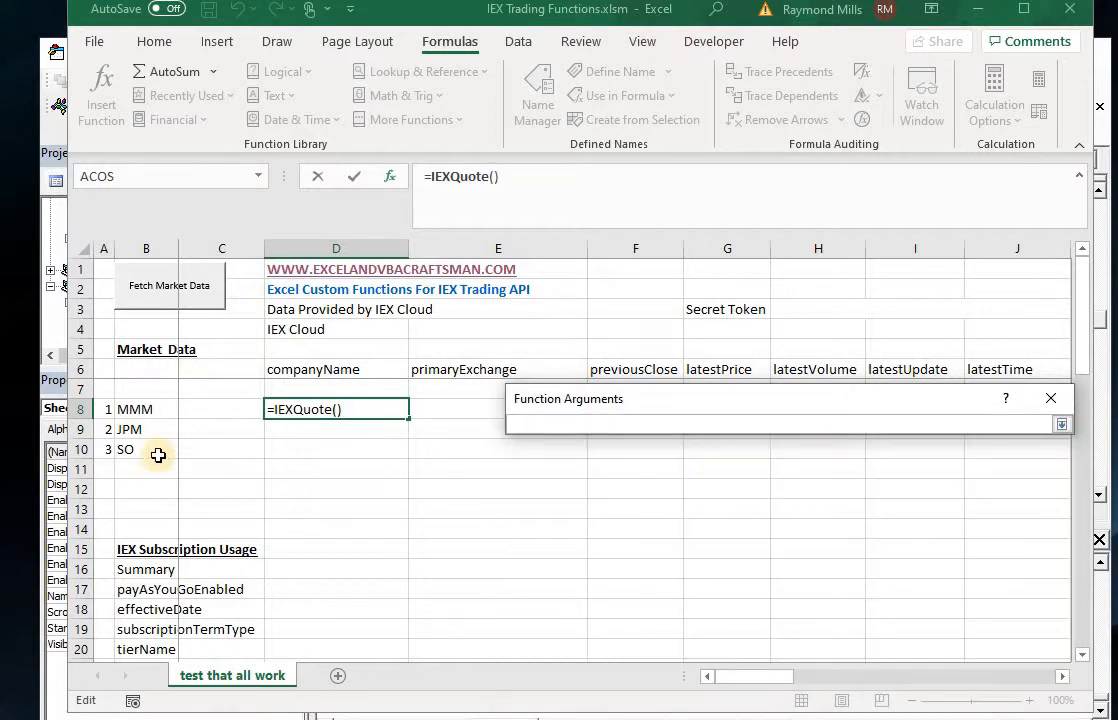
# Set IEXQuote's arguments to the MMM ticker $B8 and the companyName header D$6
pyautogui.click(146, 408)
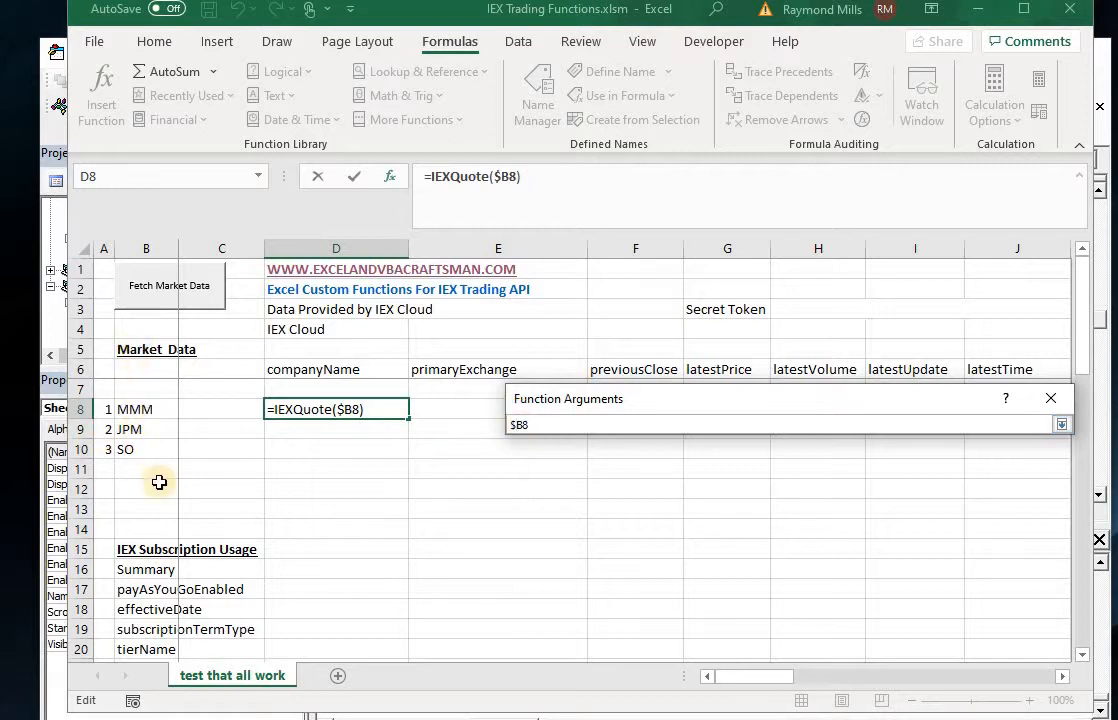
pyautogui.moveTo(796, 510)
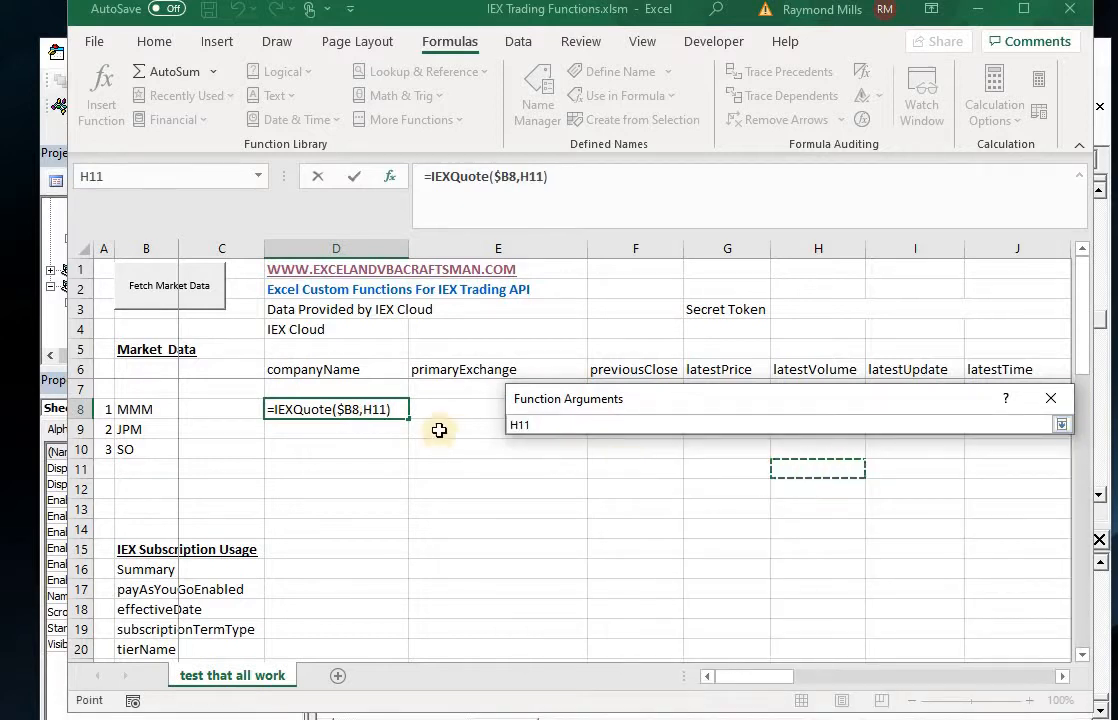
pyautogui.click(336, 368)
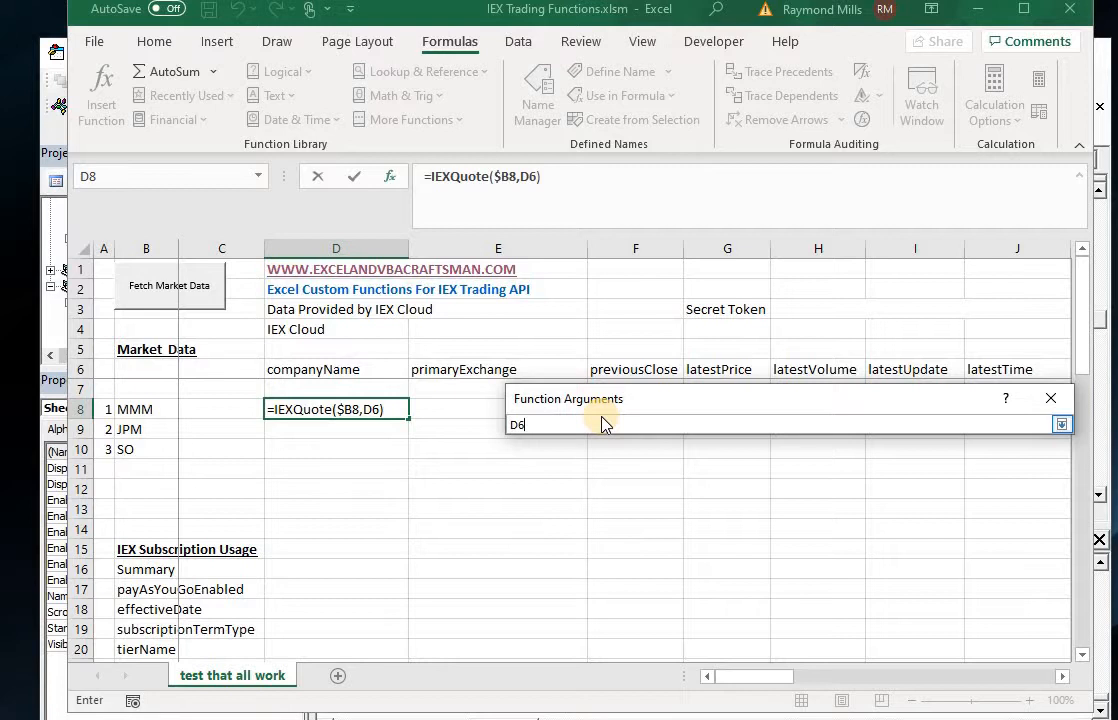
pyautogui.write('+')
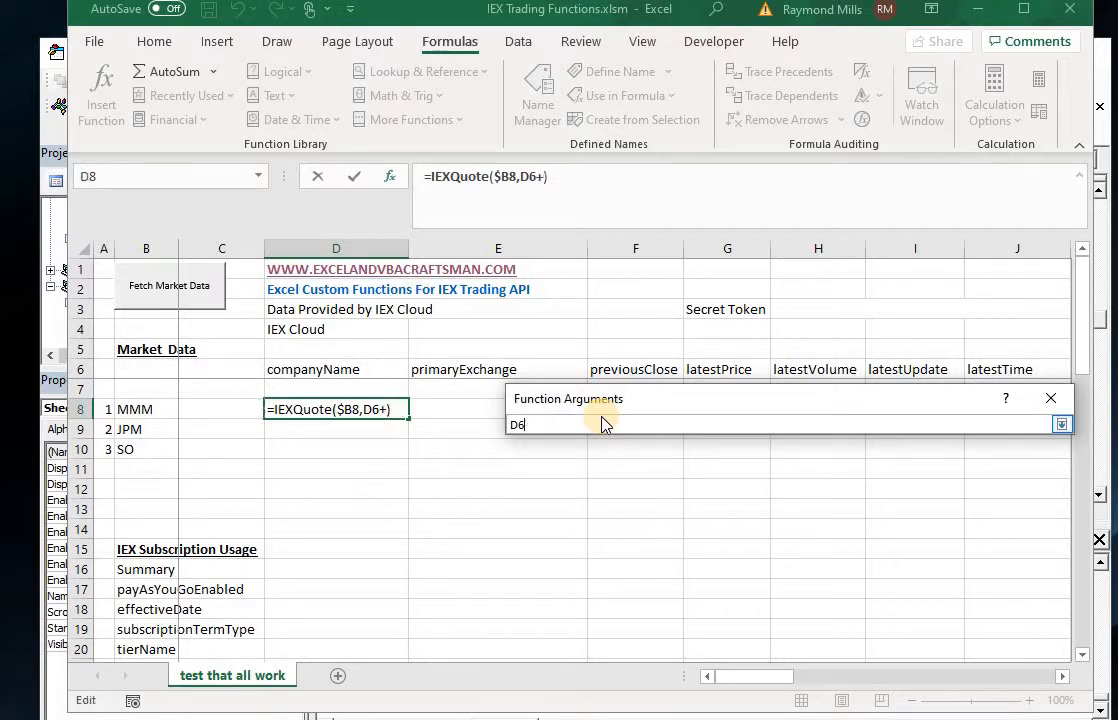
pyautogui.press('BackSpace')
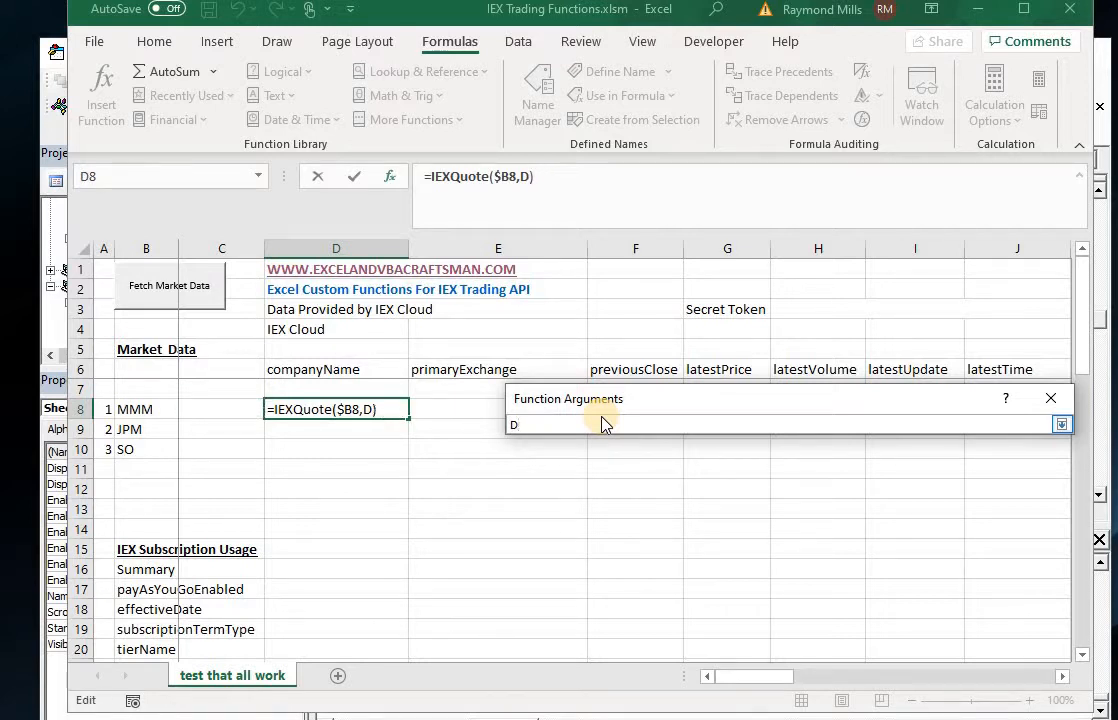
pyautogui.write('$6')
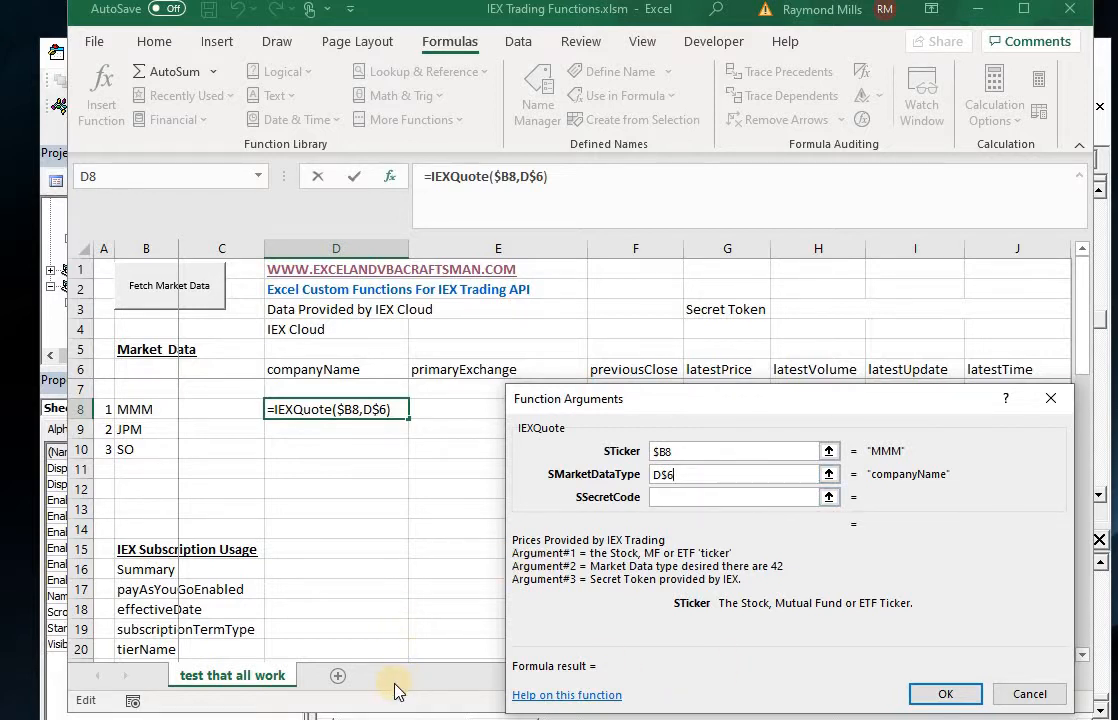
pyautogui.moveTo(394, 688)
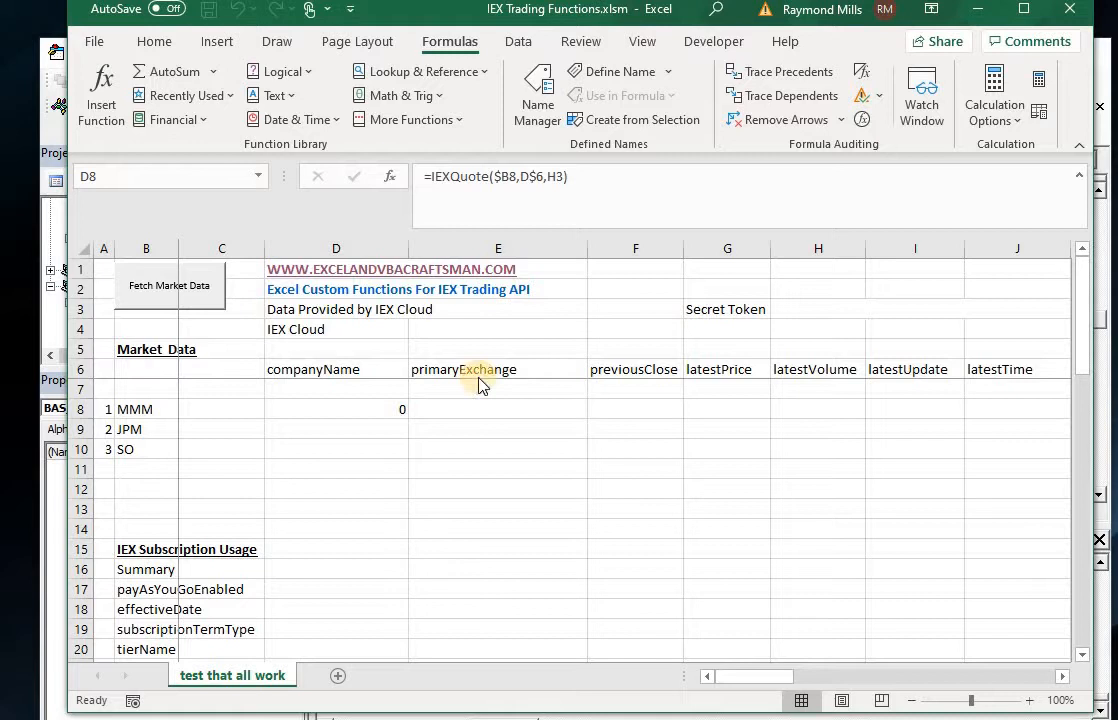
pyautogui.moveTo(314, 414)
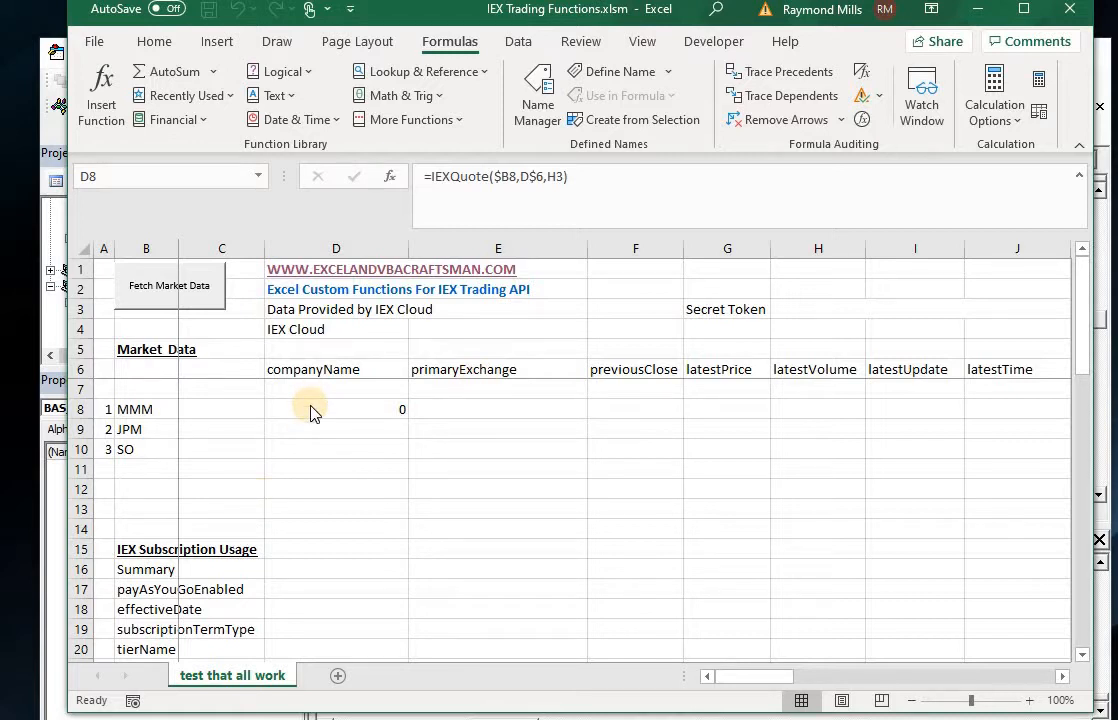
pyautogui.moveTo(376, 418)
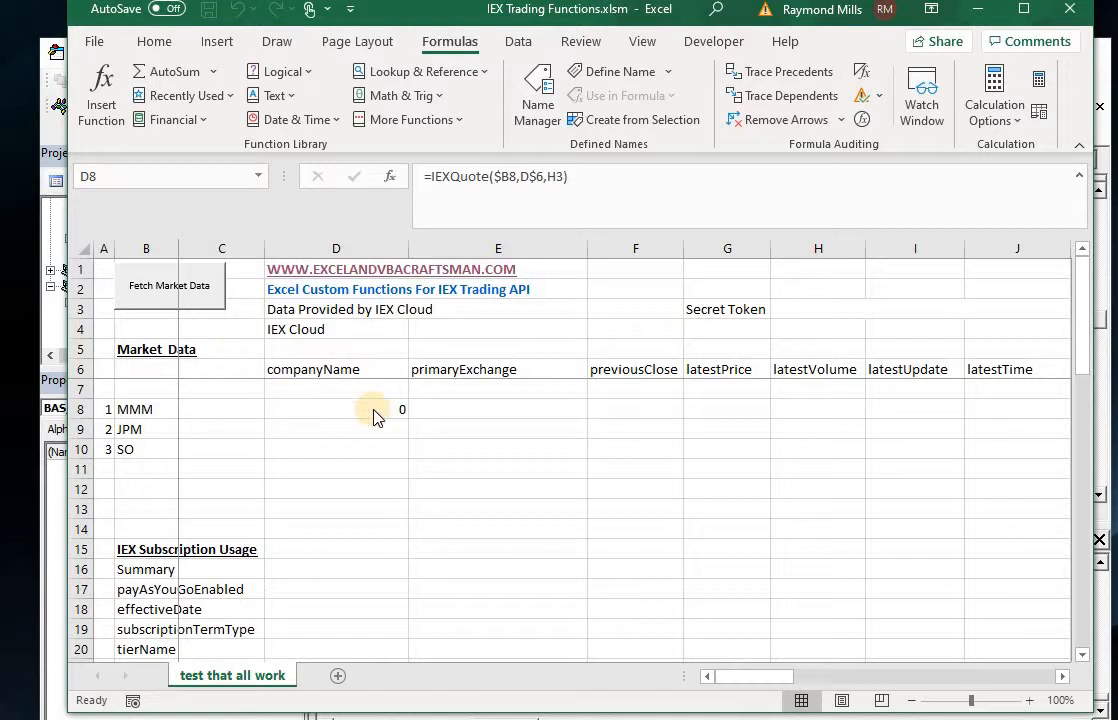
pyautogui.moveTo(396, 458)
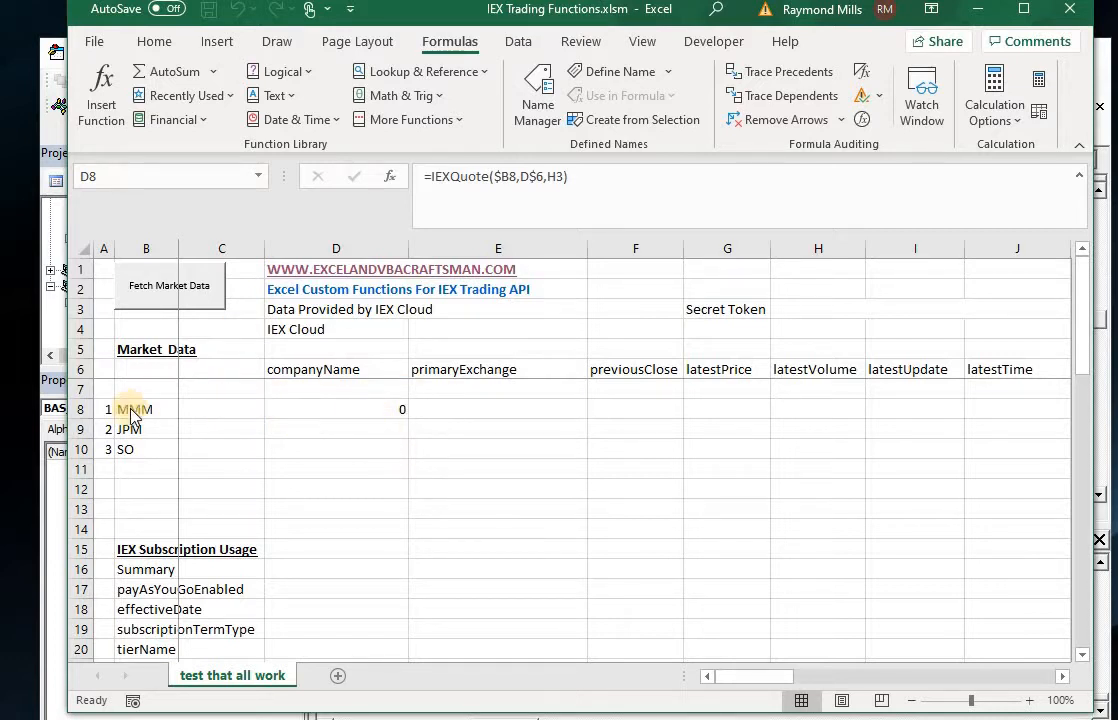
pyautogui.moveTo(336, 414)
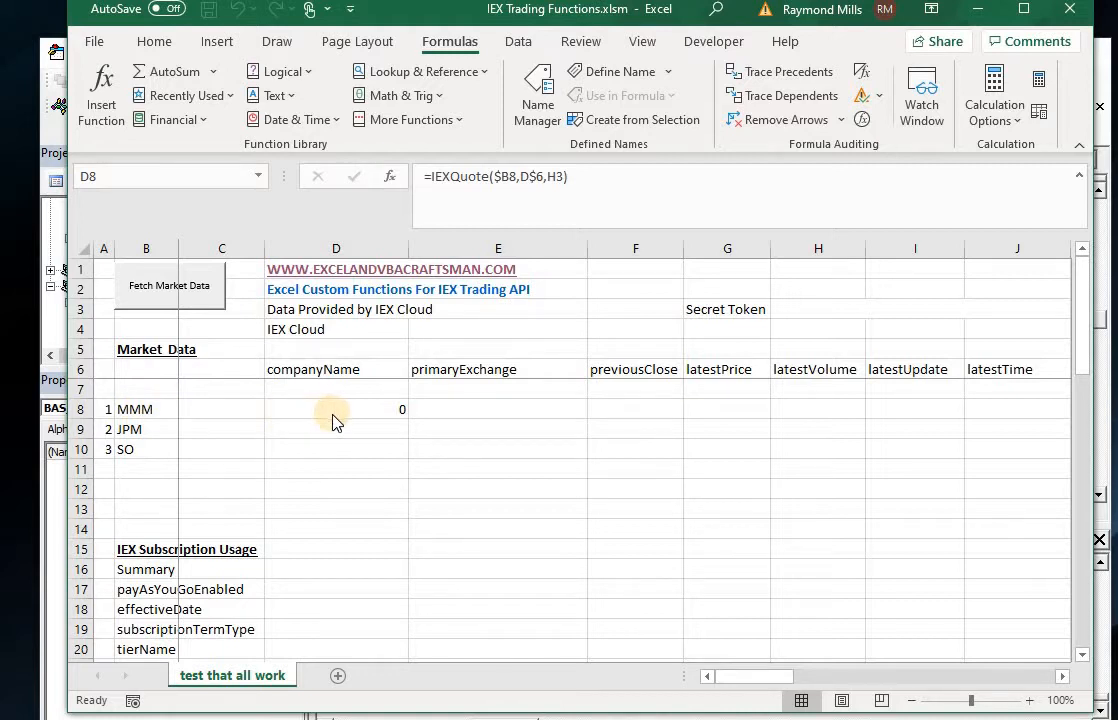
pyautogui.moveTo(370, 412)
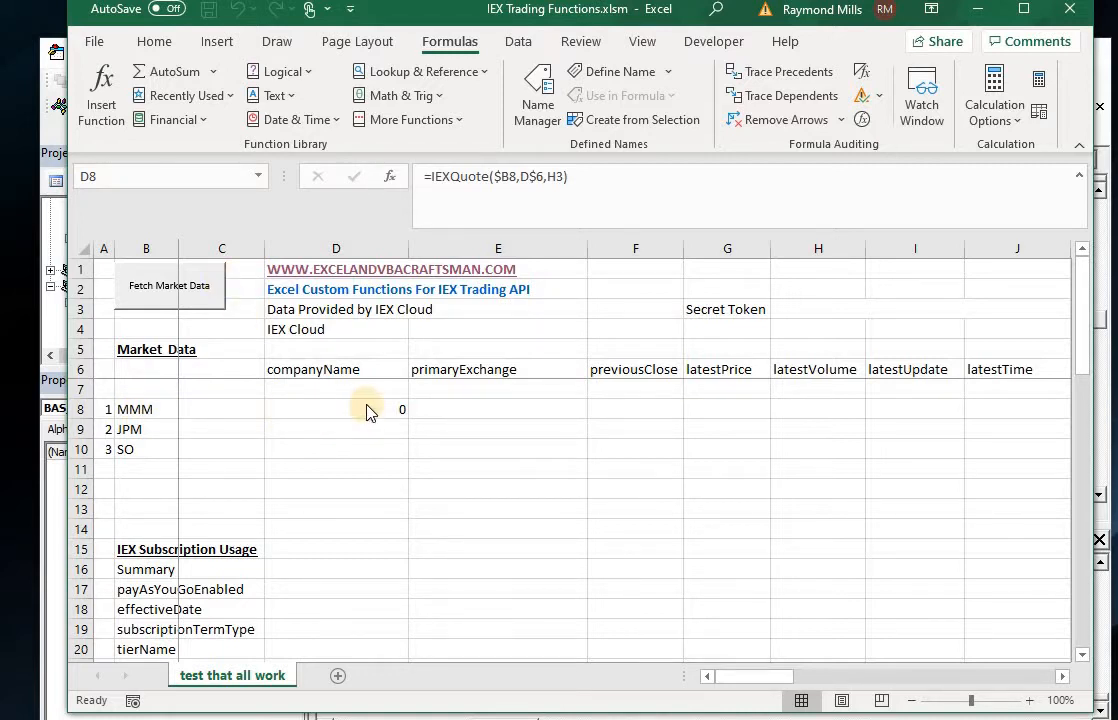
pyautogui.moveTo(536, 388)
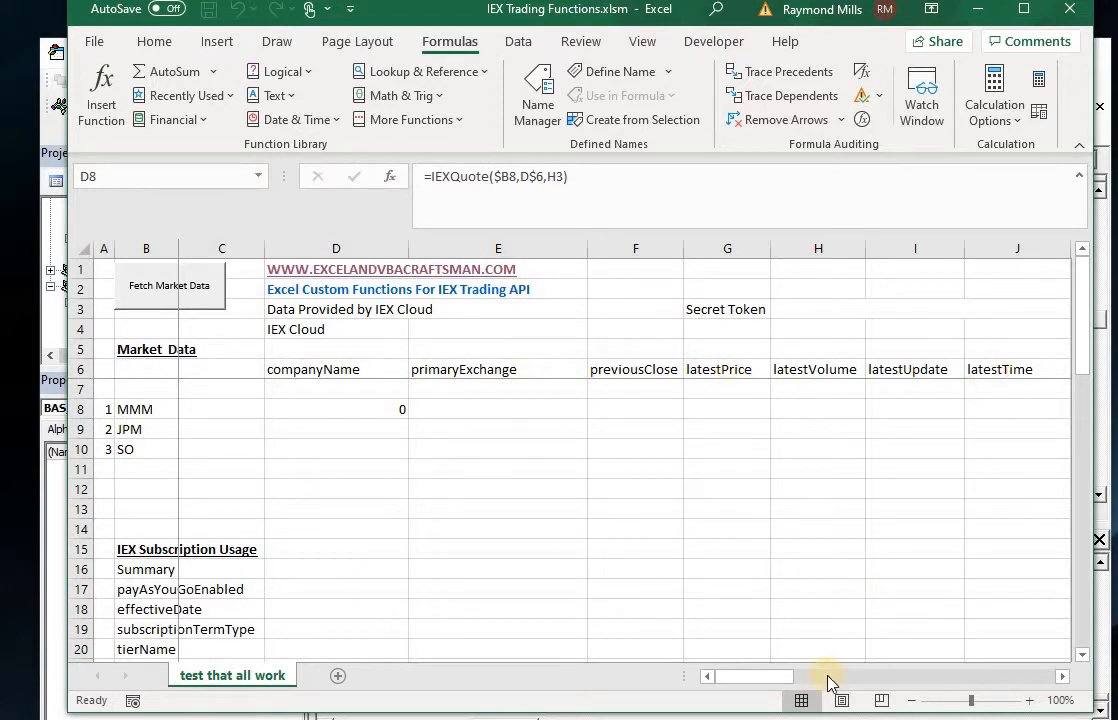
pyautogui.click(336, 408)
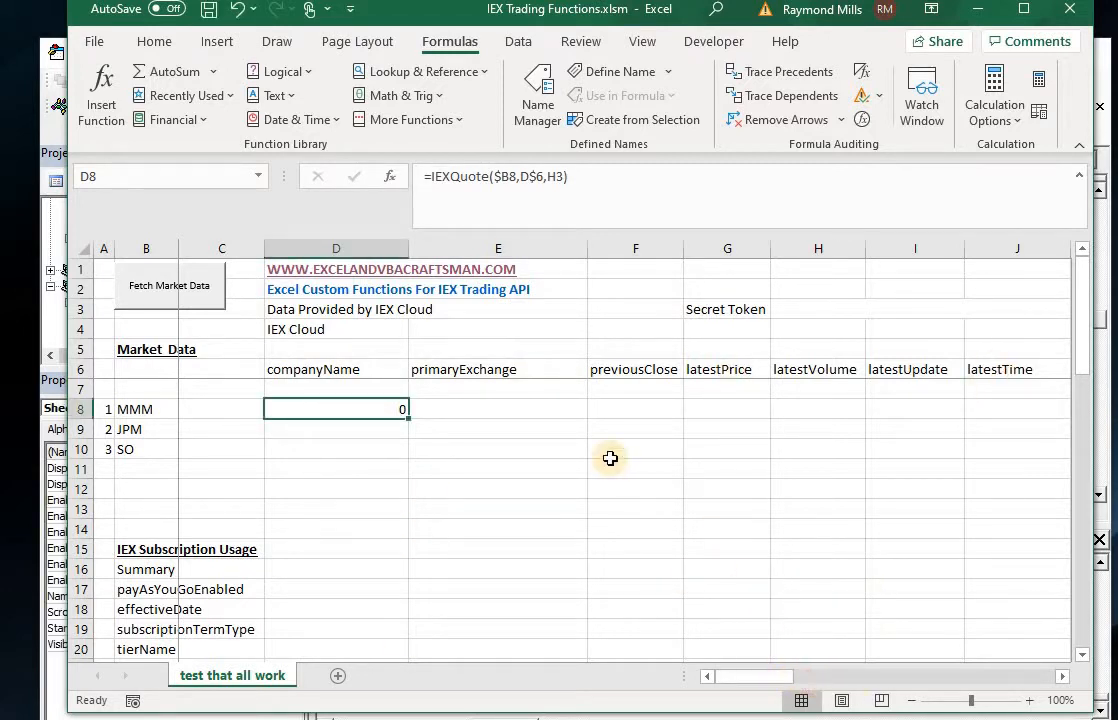
pyautogui.click(496, 368)
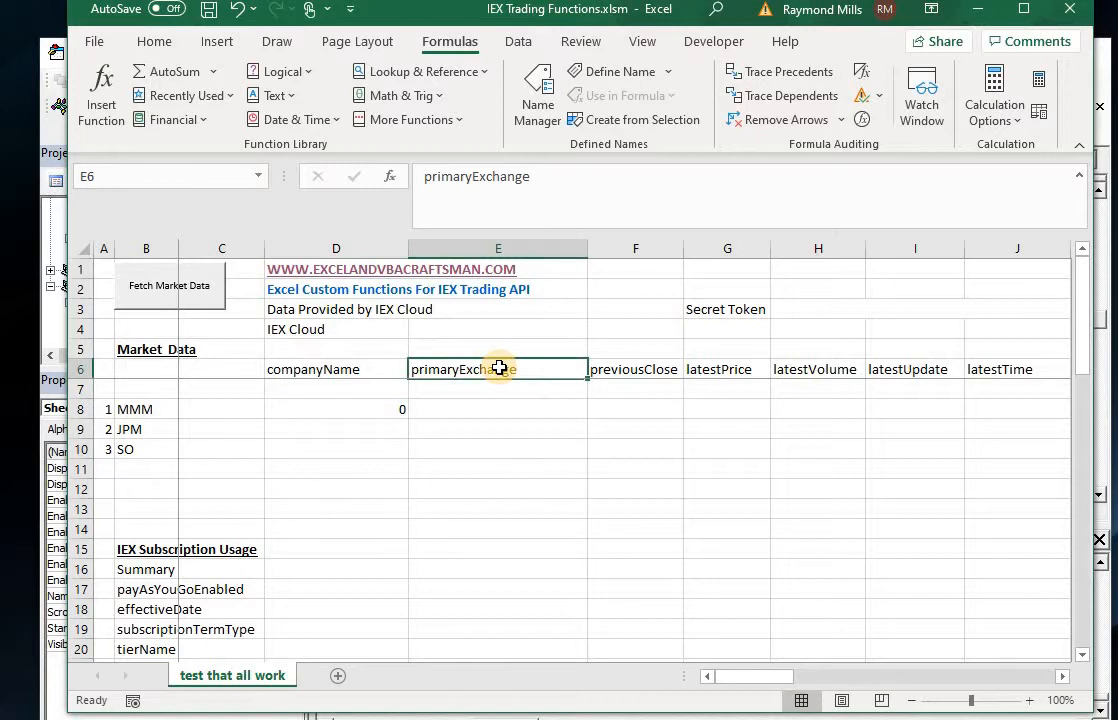
pyautogui.hscroll(3)
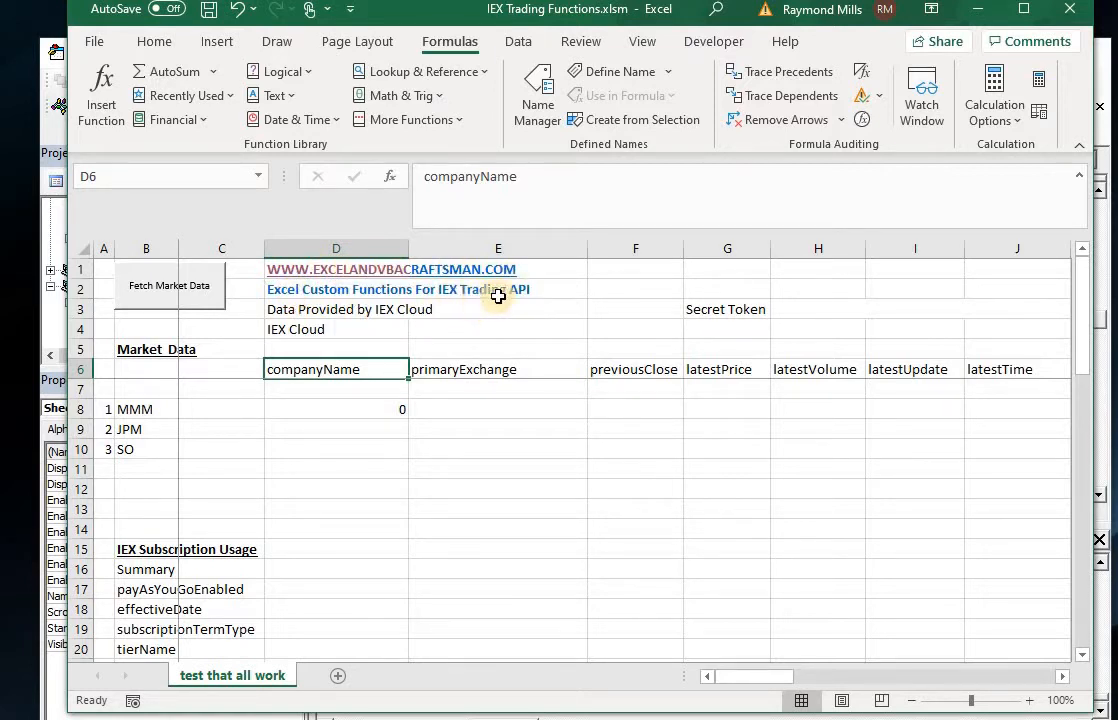
pyautogui.moveTo(494, 280)
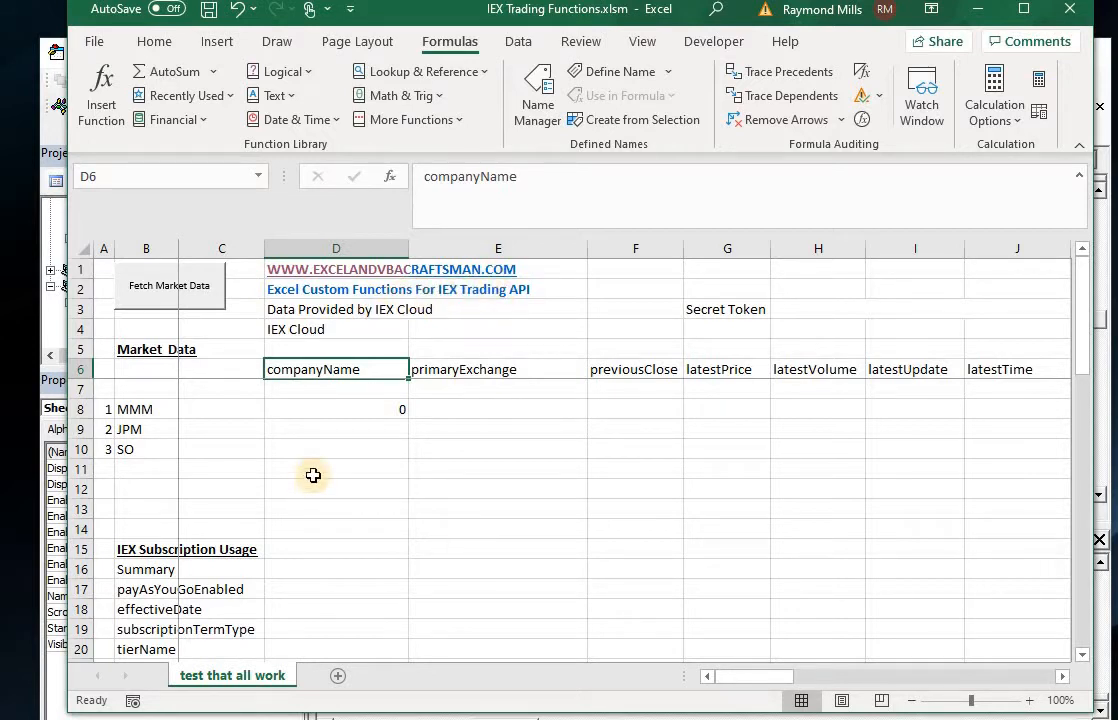
pyautogui.moveTo(344, 412)
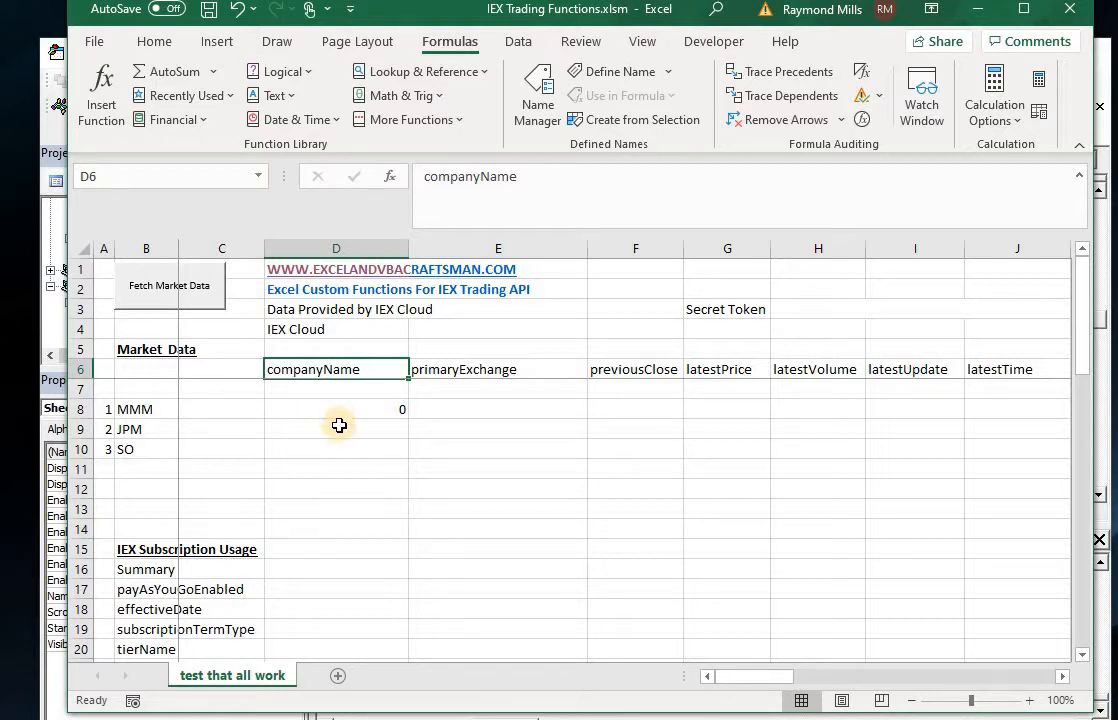
pyautogui.moveTo(360, 412)
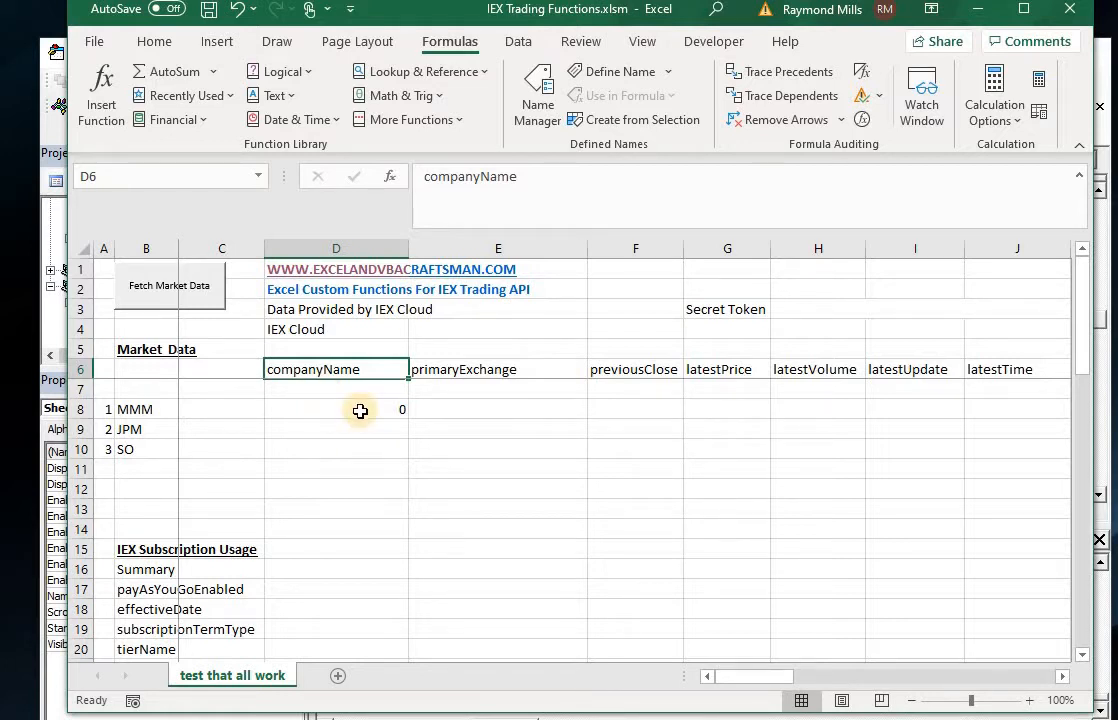
pyautogui.moveTo(364, 444)
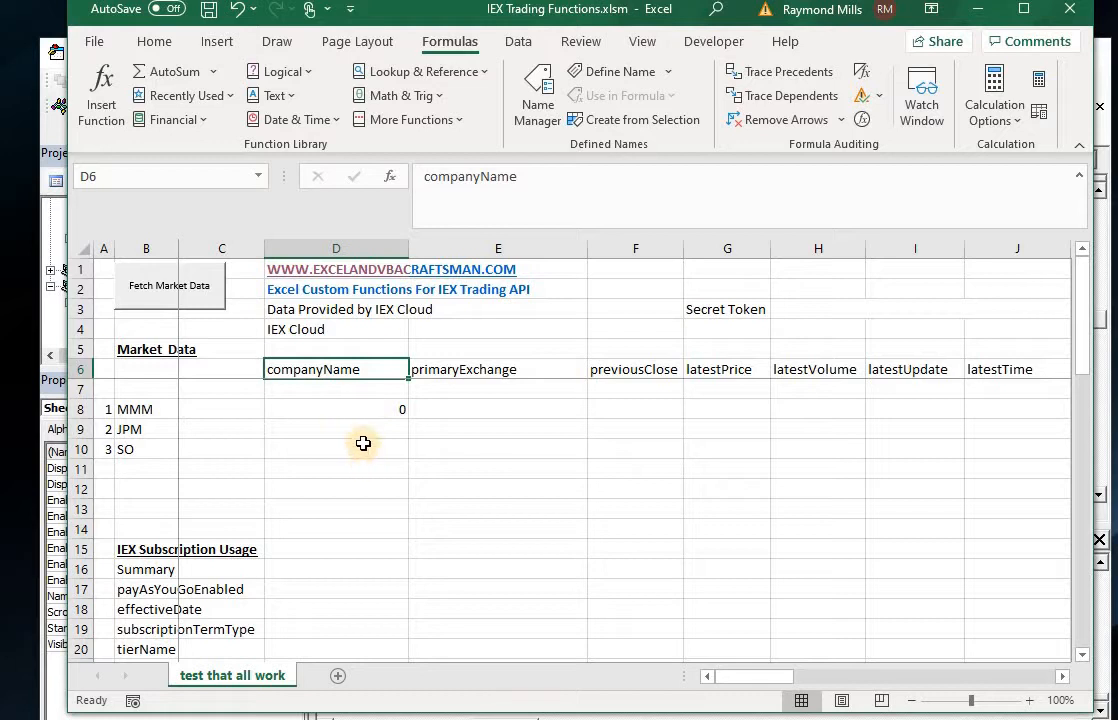
pyautogui.moveTo(354, 432)
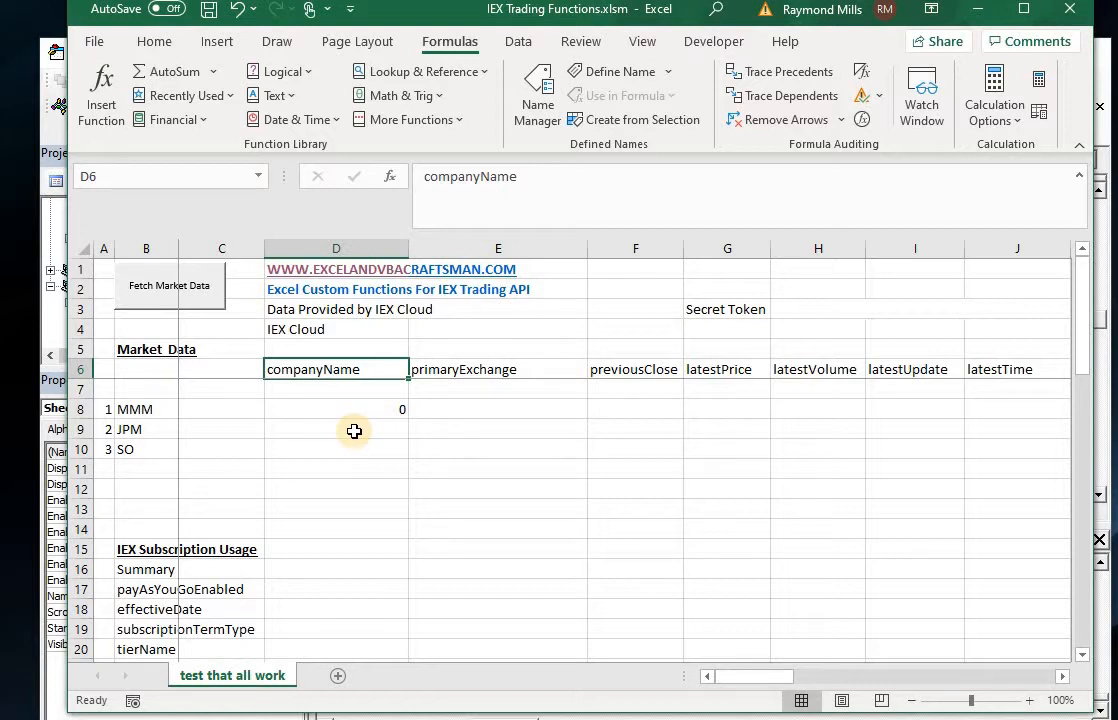
pyautogui.moveTo(180, 310)
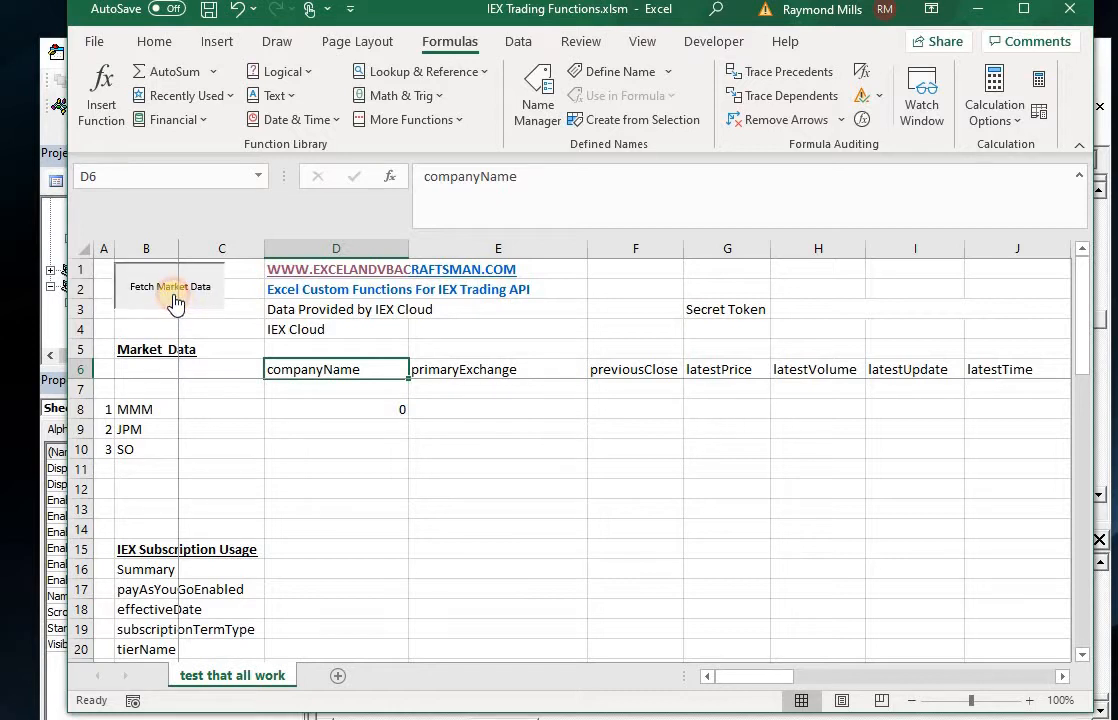
# Run Fetch Market Data to copy the quote formula across the MMM row's columns
pyautogui.click(168, 286)
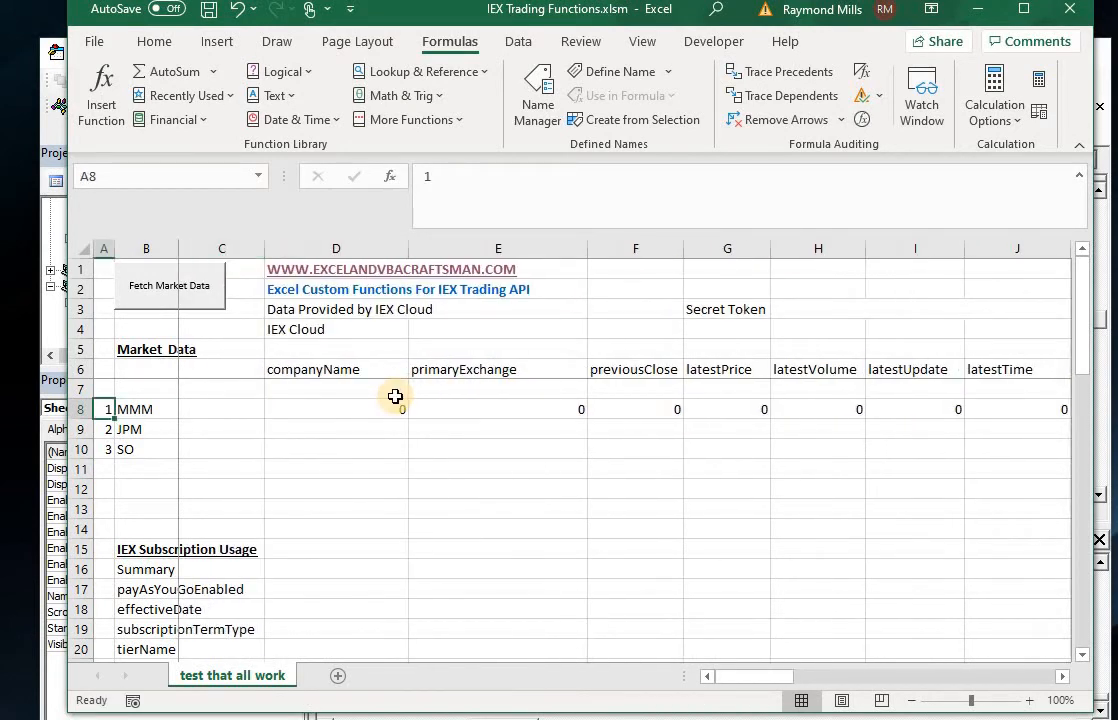
# Fetch live 3M quote data into the MMM row and select its formulas to copy down
pyautogui.click(336, 408)
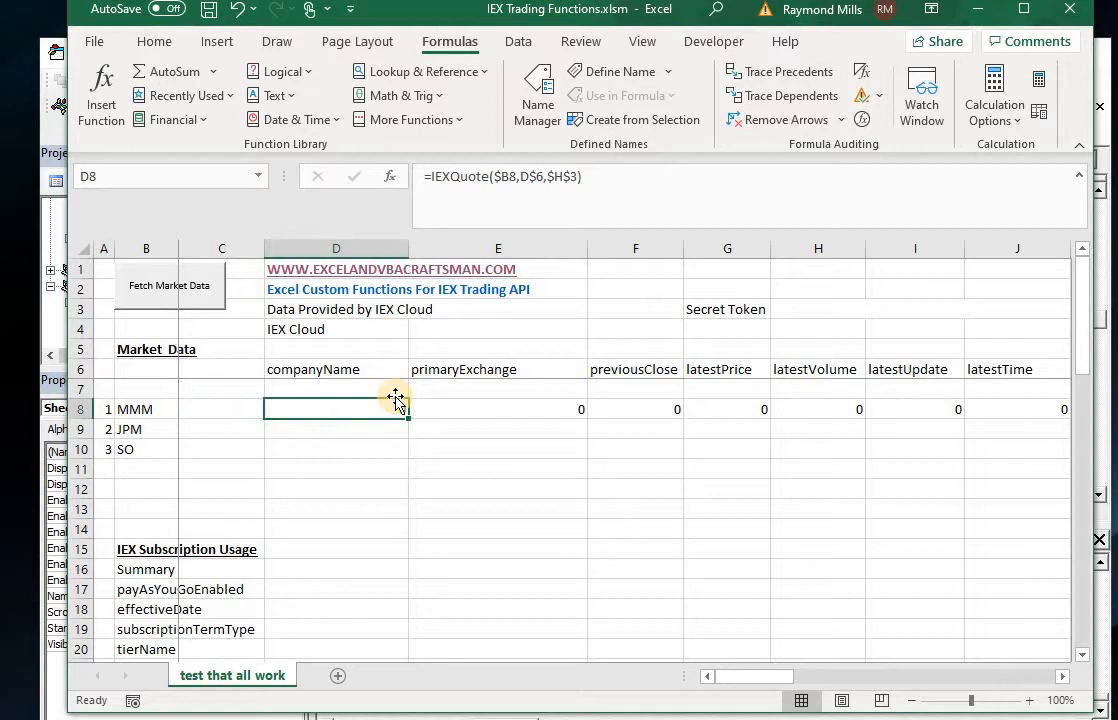
pyautogui.click(168, 286)
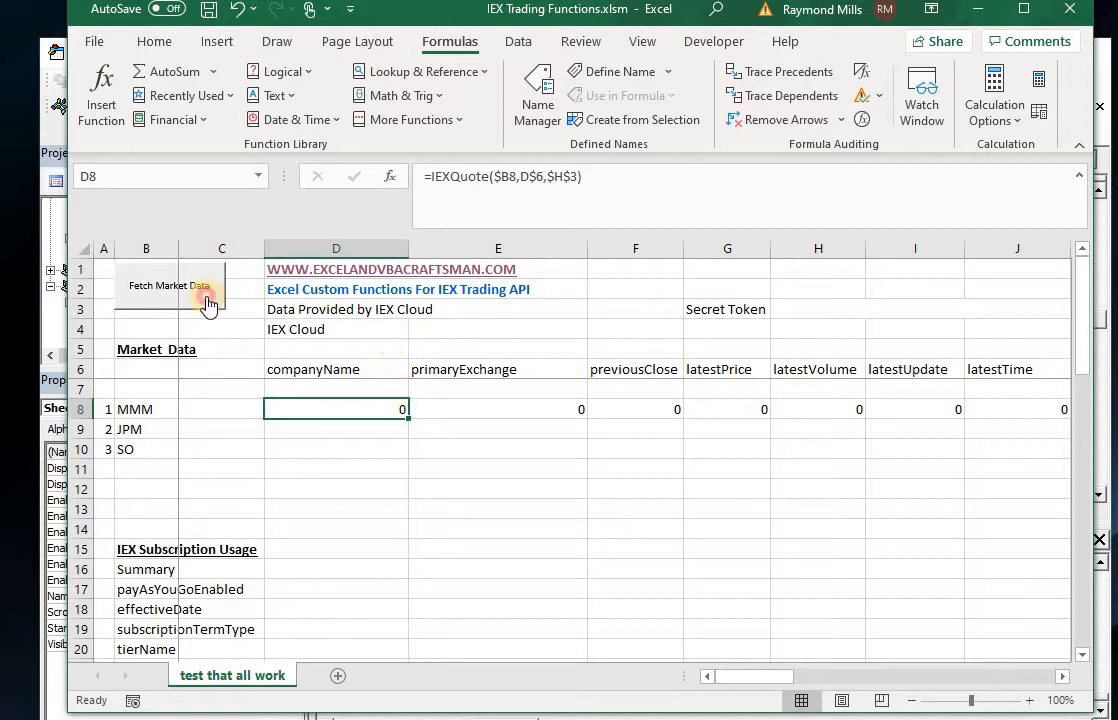
pyautogui.click(168, 286)
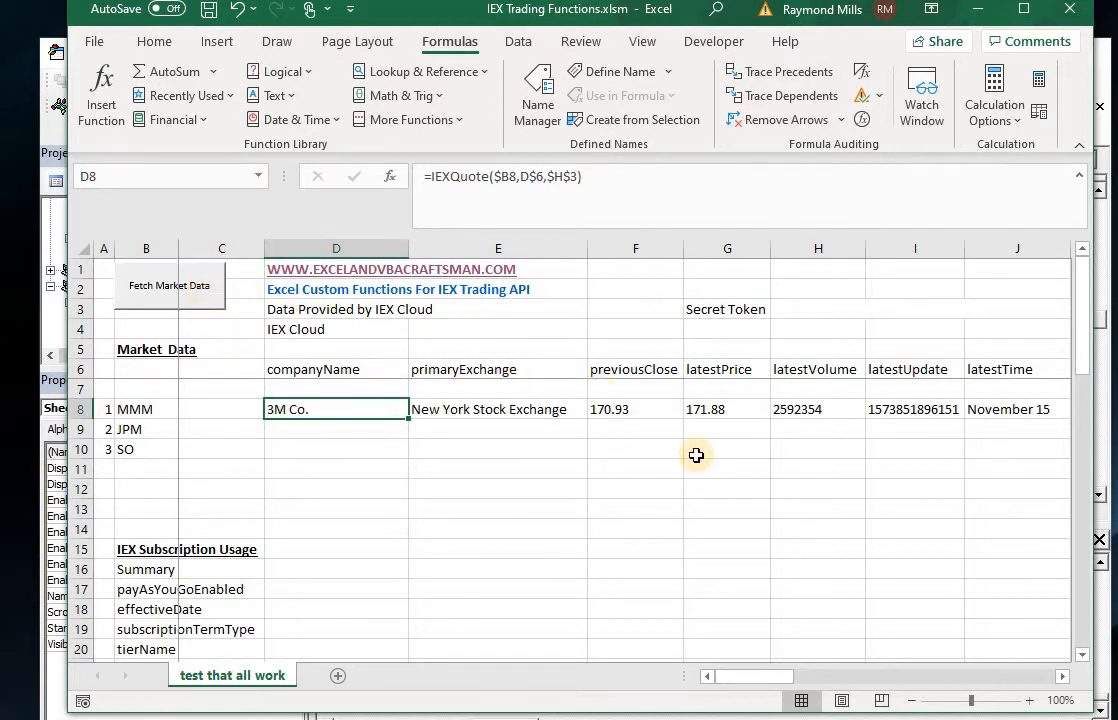
pyautogui.moveTo(304, 430)
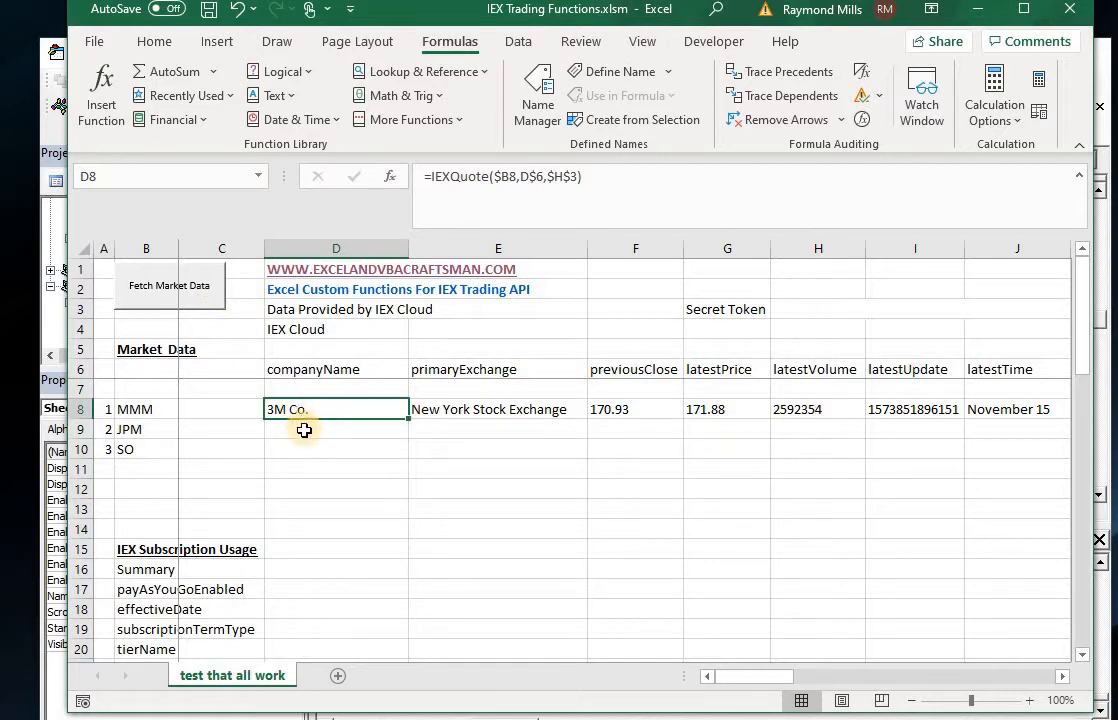
pyautogui.click(336, 428)
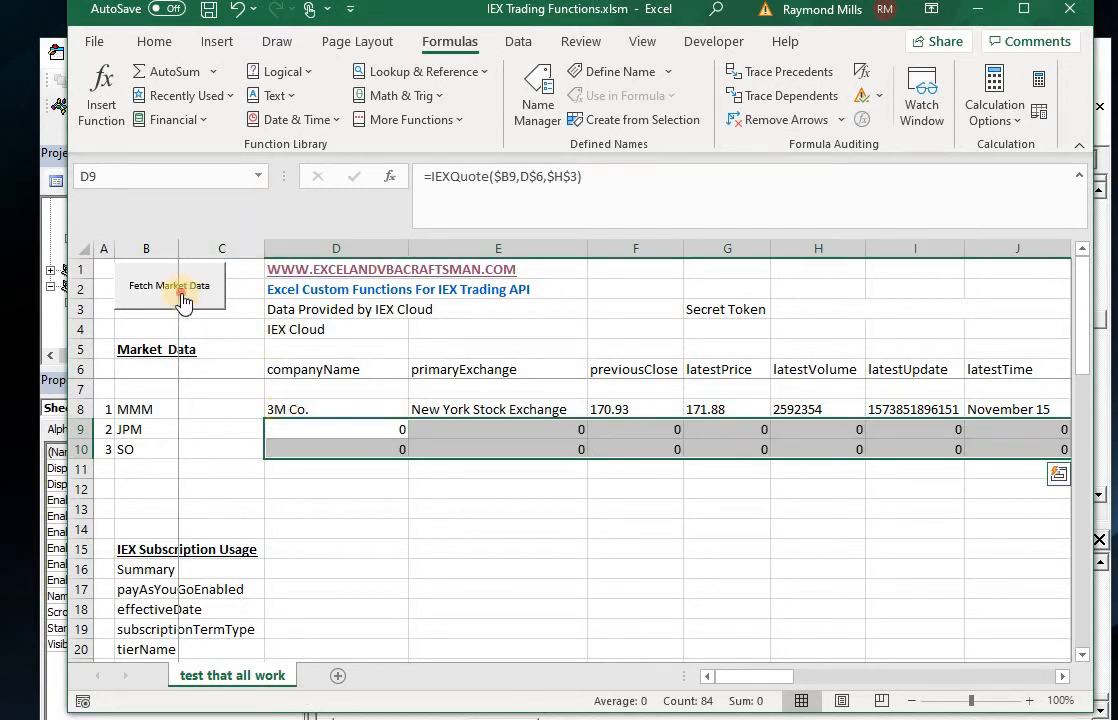
# Fetch live quote data for the JPM and SO rows and move to D16 beside Summary
pyautogui.click(168, 284)
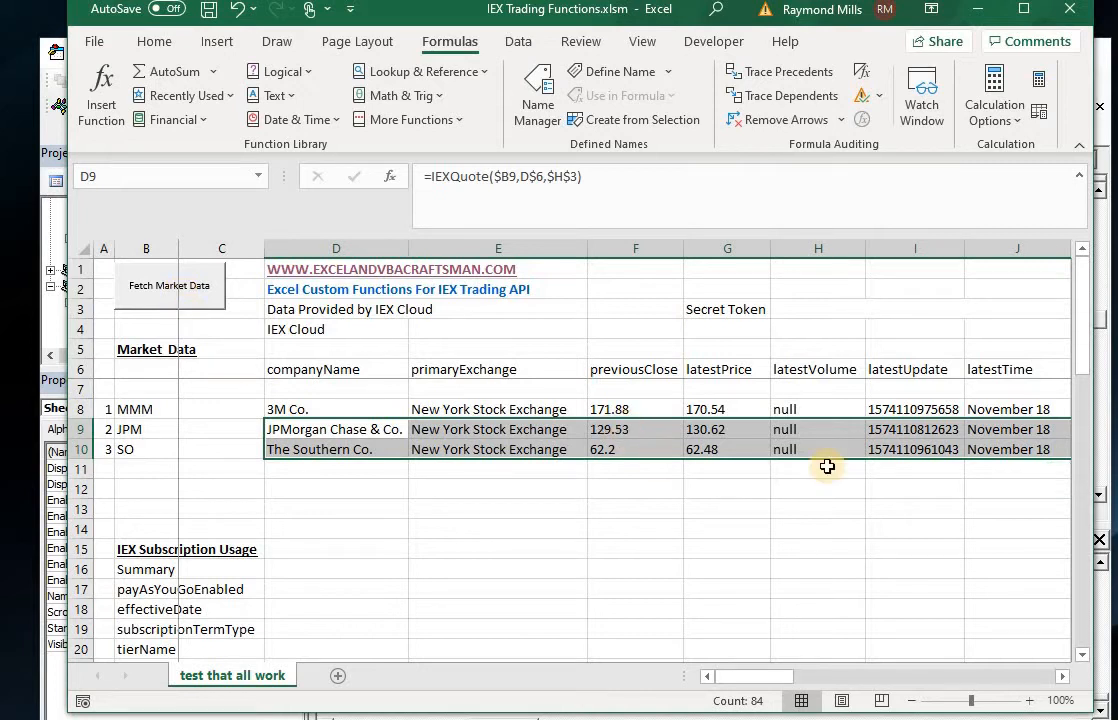
pyautogui.moveTo(148, 410)
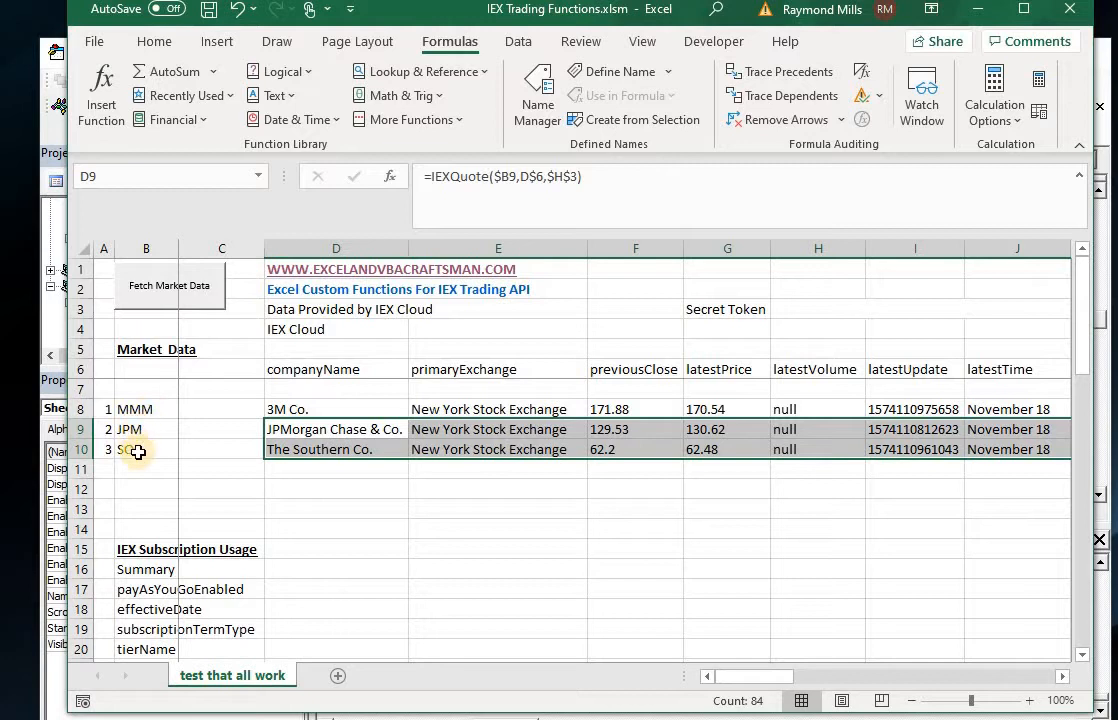
pyautogui.moveTo(644, 462)
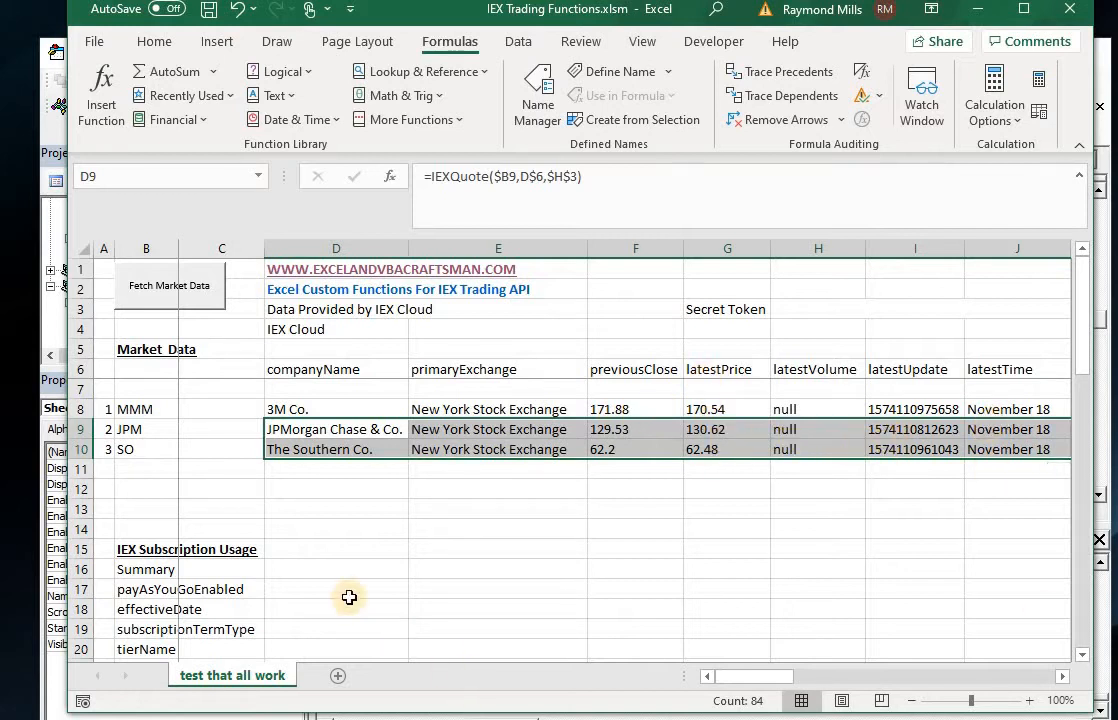
pyautogui.click(336, 568)
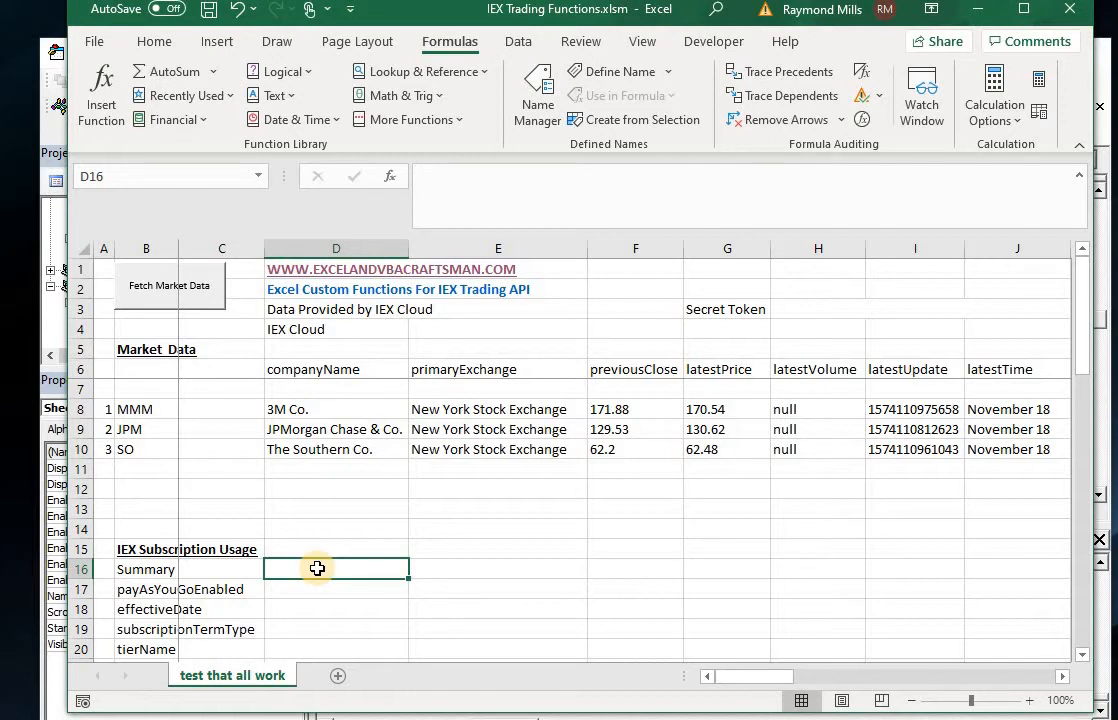
pyautogui.moveTo(312, 564)
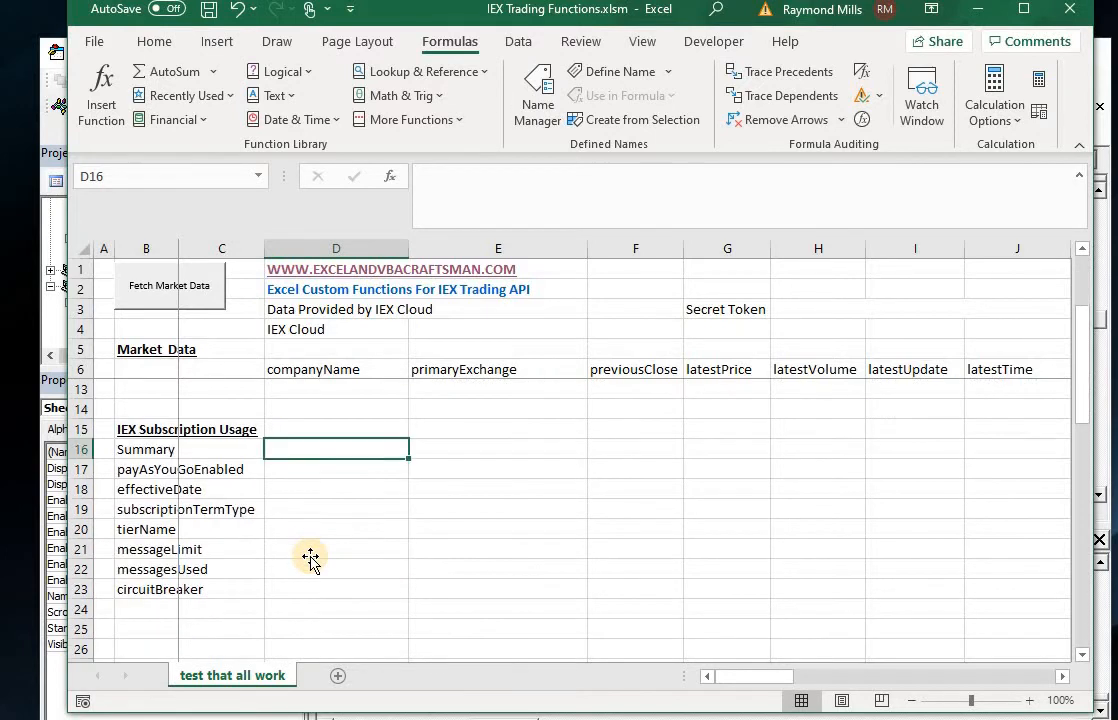
pyautogui.click(168, 284)
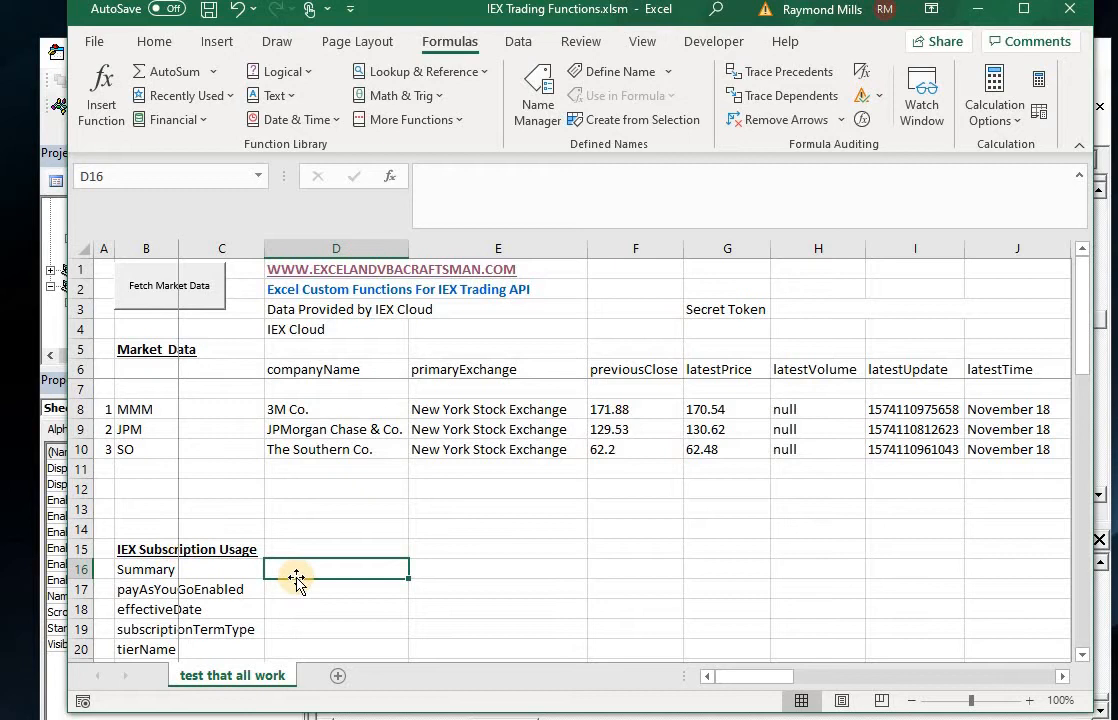
pyautogui.scroll(-3)
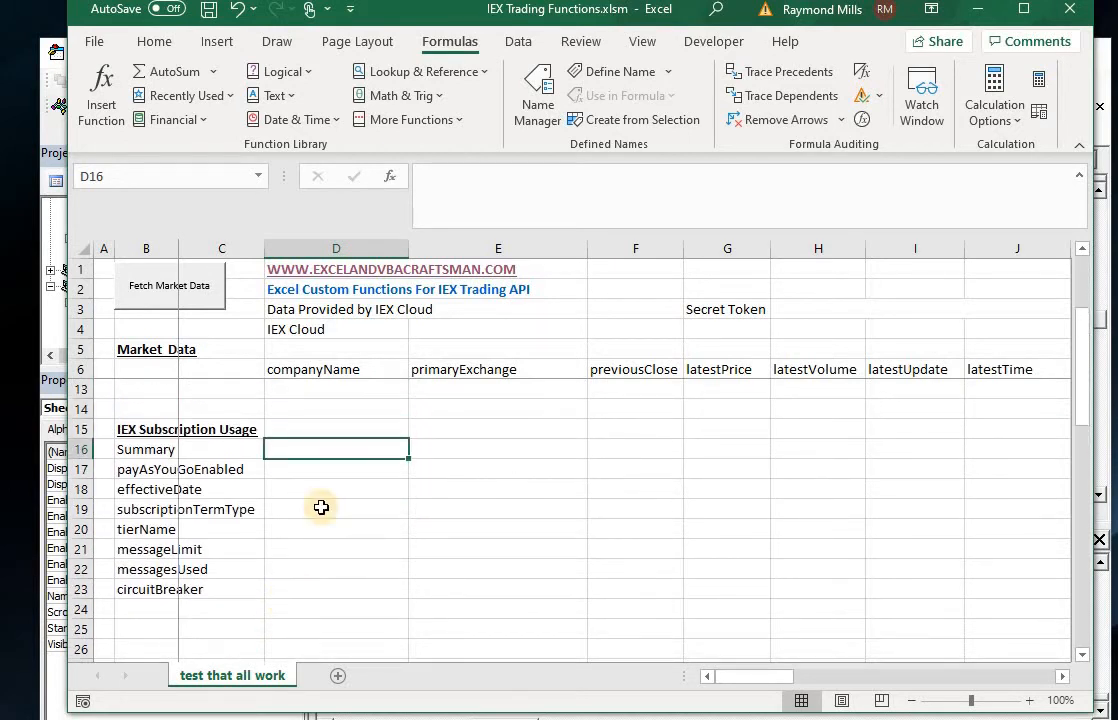
pyautogui.click(168, 284)
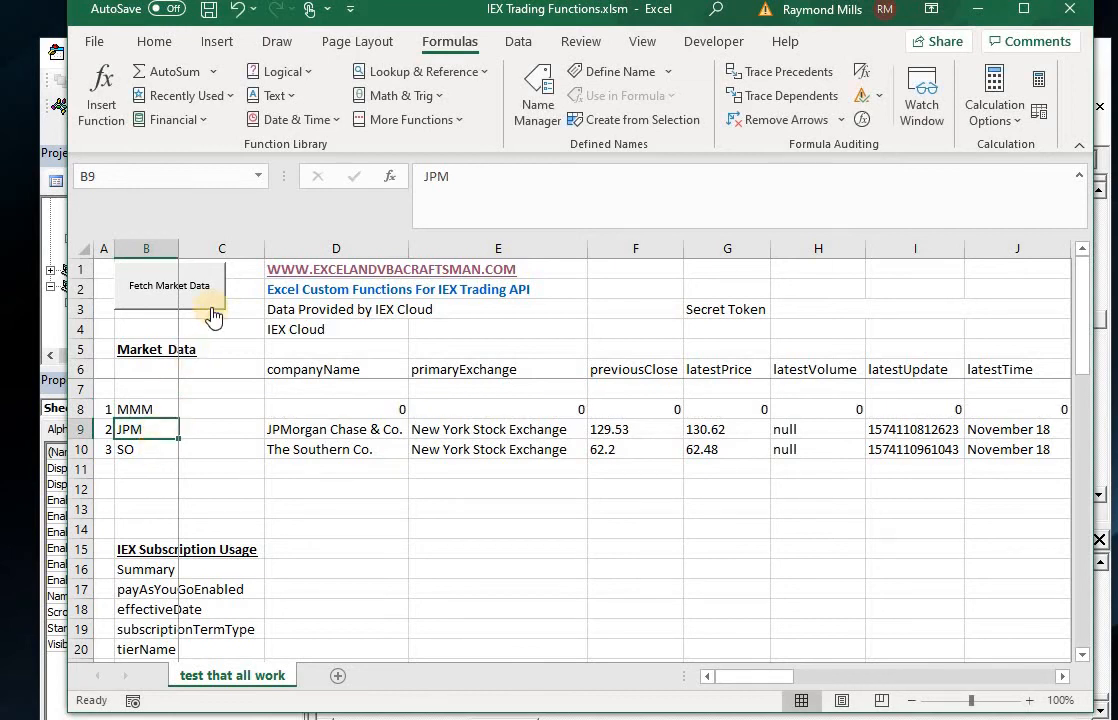
pyautogui.click(170, 284)
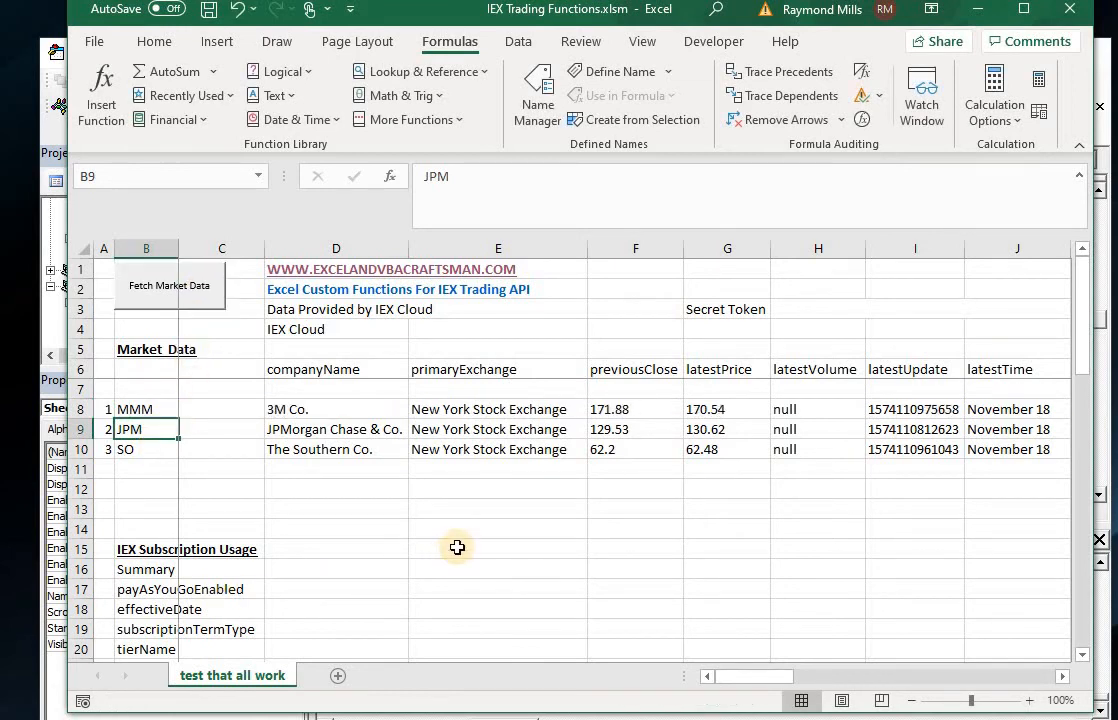
pyautogui.moveTo(300, 572)
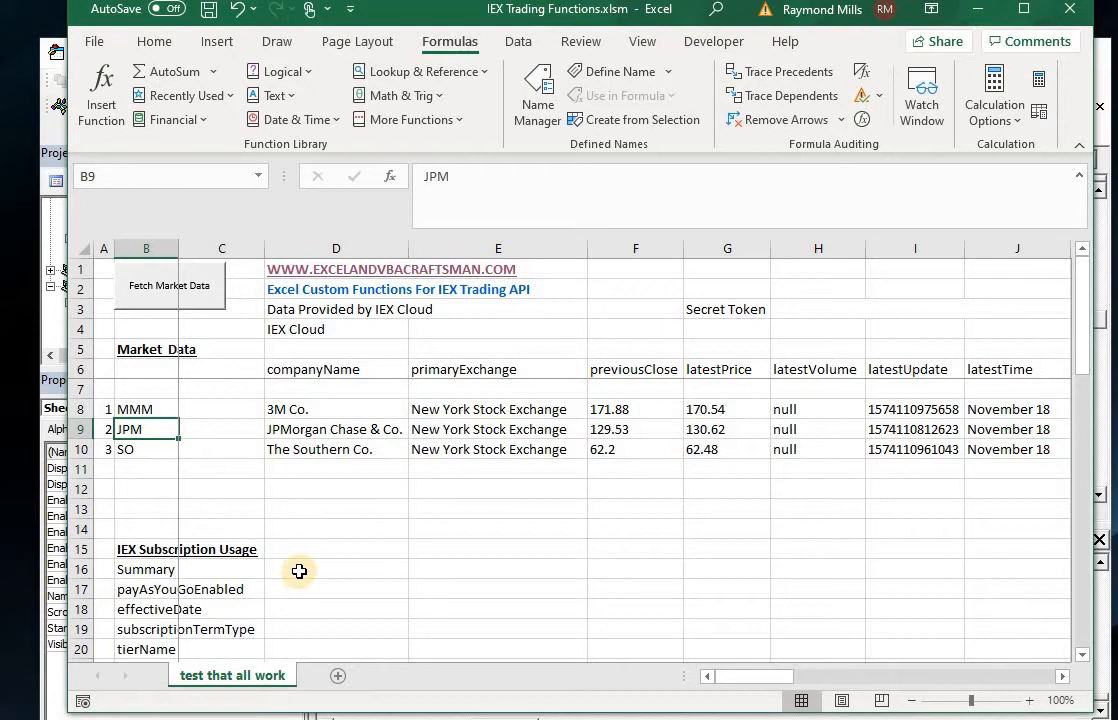
pyautogui.click(336, 568)
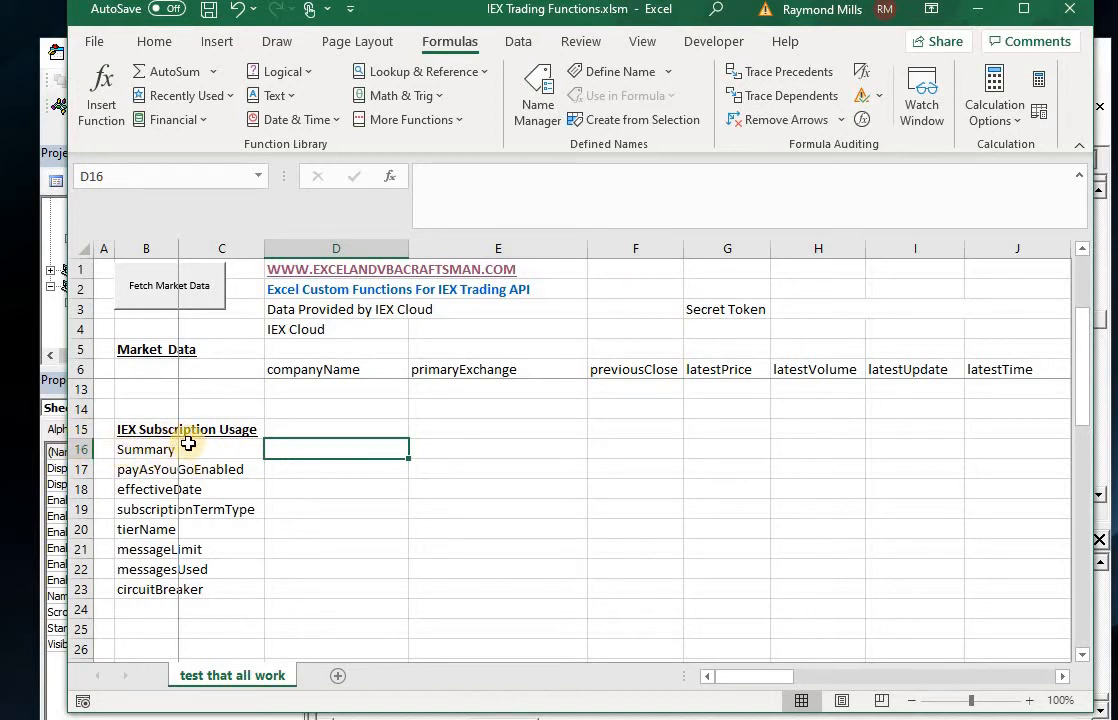
pyautogui.moveTo(272, 474)
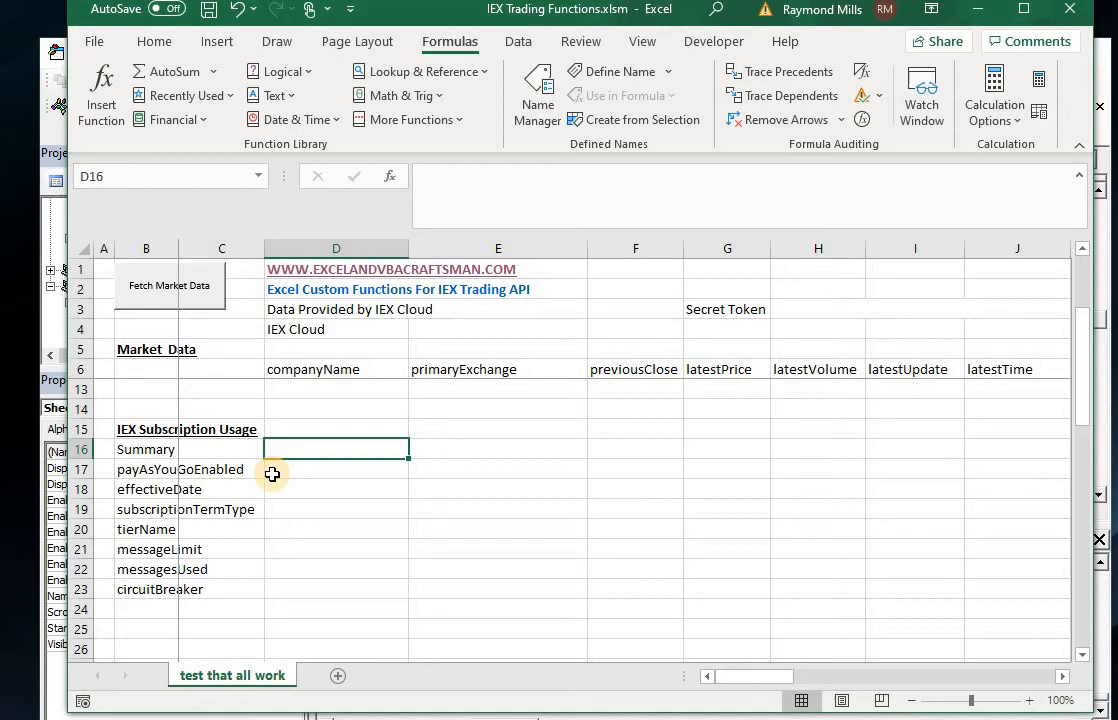
pyautogui.moveTo(284, 446)
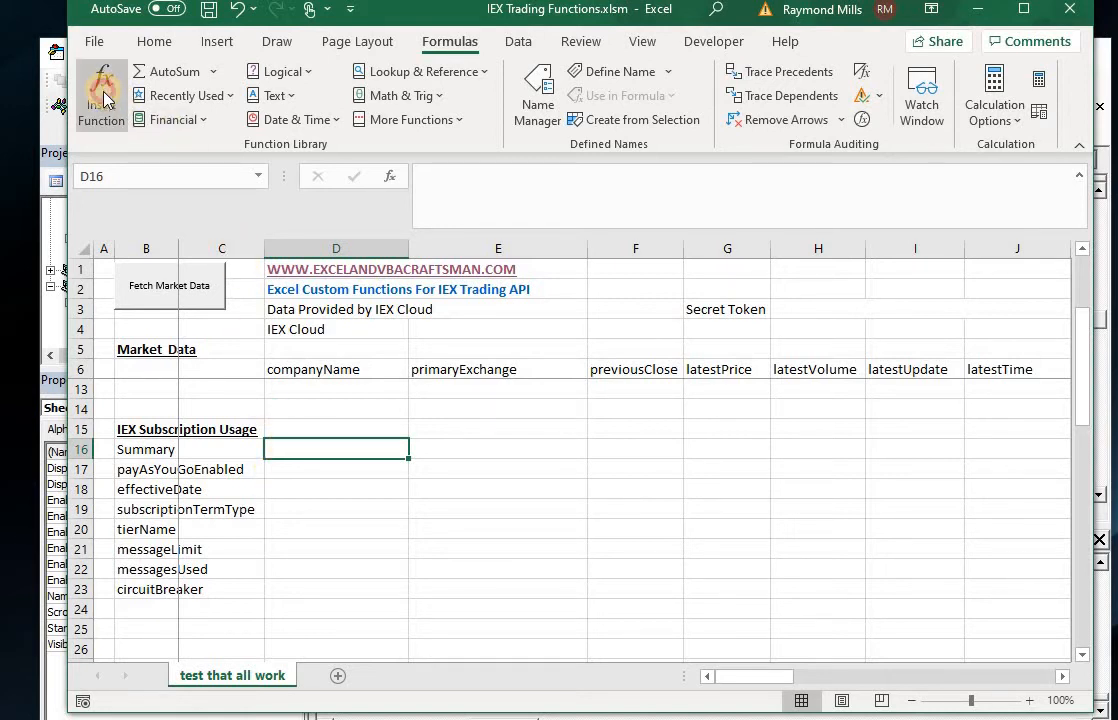
# Insert an IEXUsage formula in D16 with usage type $B16 for the Summary row
pyautogui.click(100, 96)
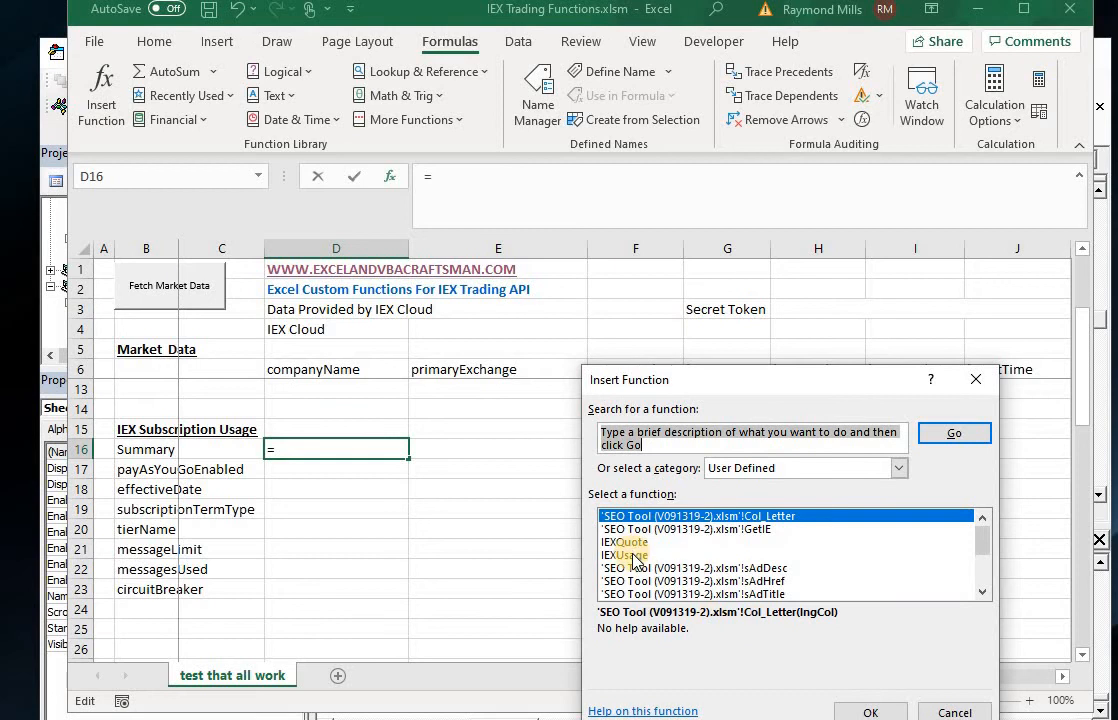
pyautogui.click(624, 556)
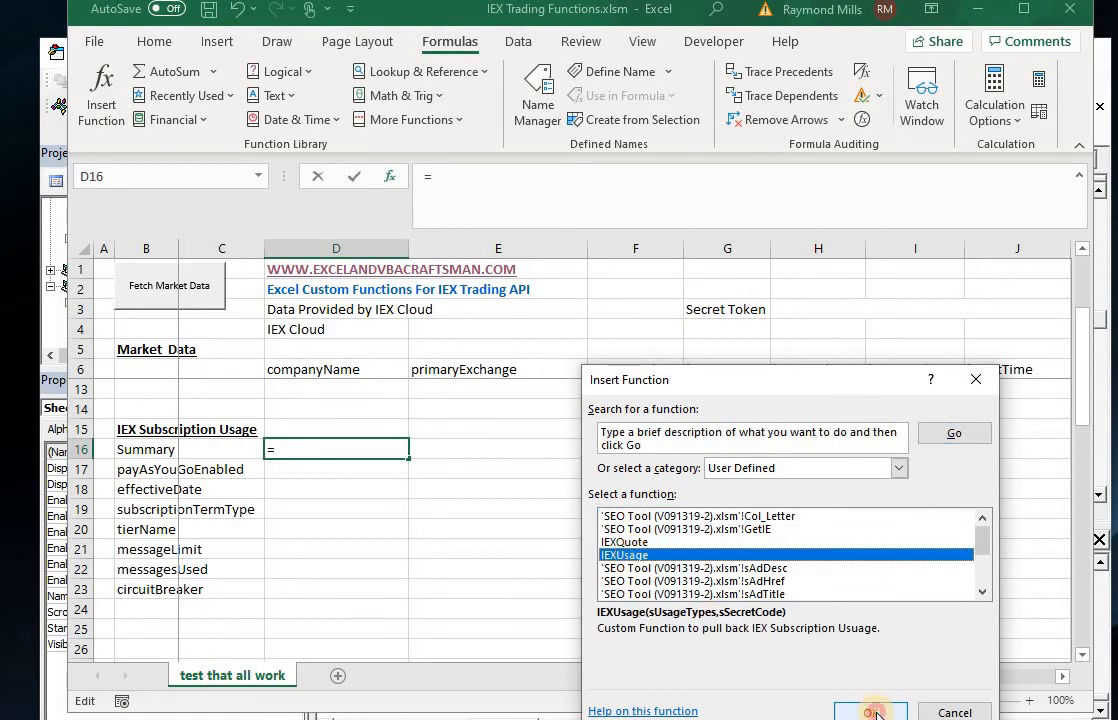
pyautogui.click(870, 712)
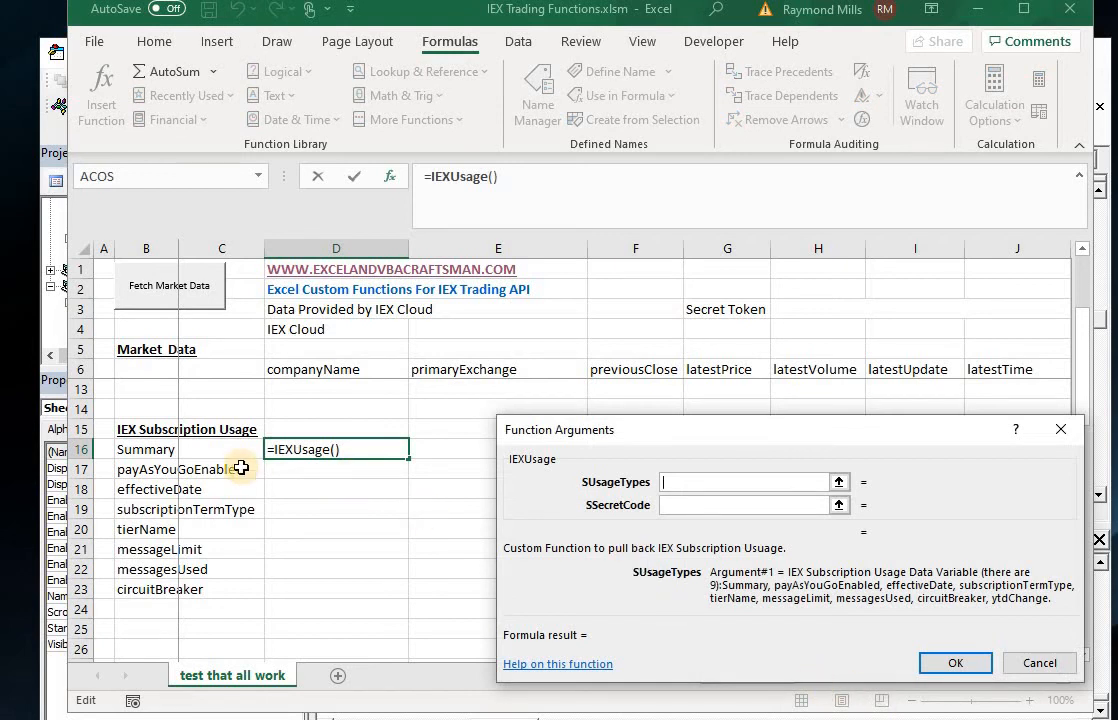
pyautogui.click(146, 448)
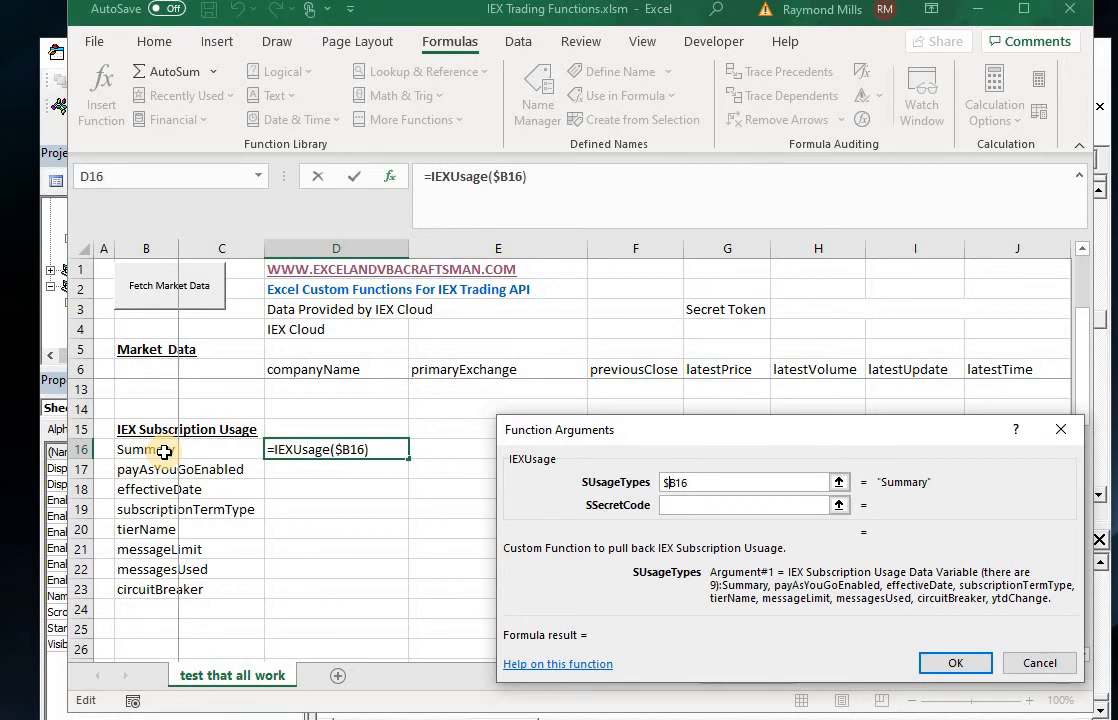
pyautogui.click(954, 662)
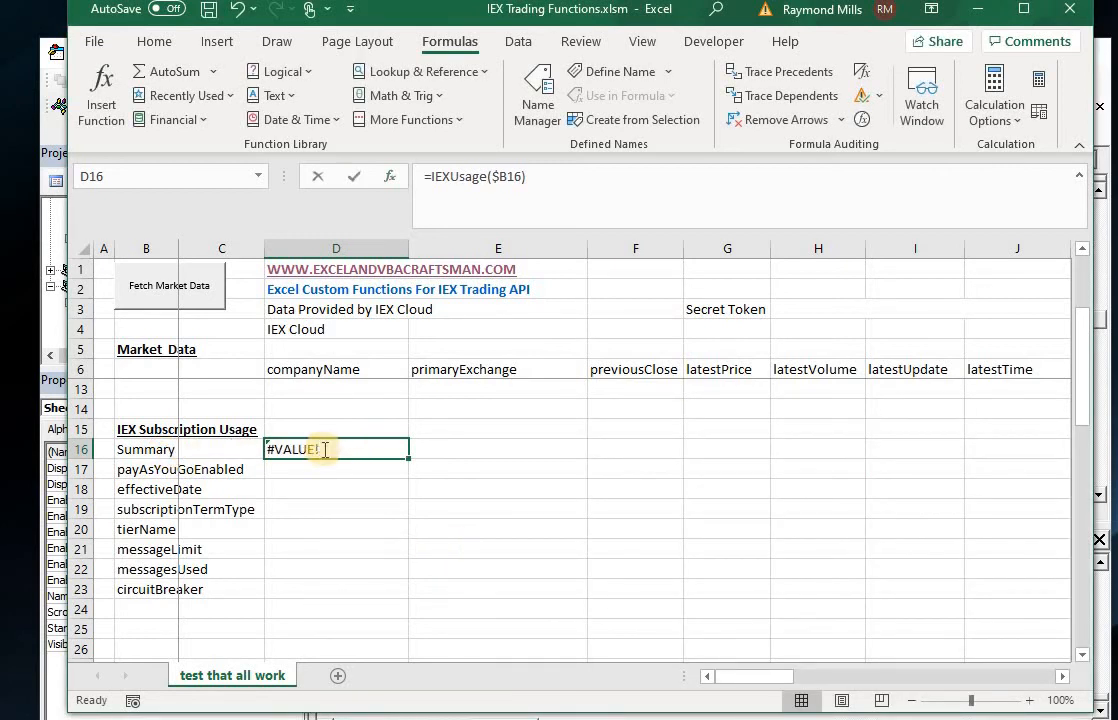
pyautogui.doubleClick(336, 448)
pyautogui.write(',$H$3')
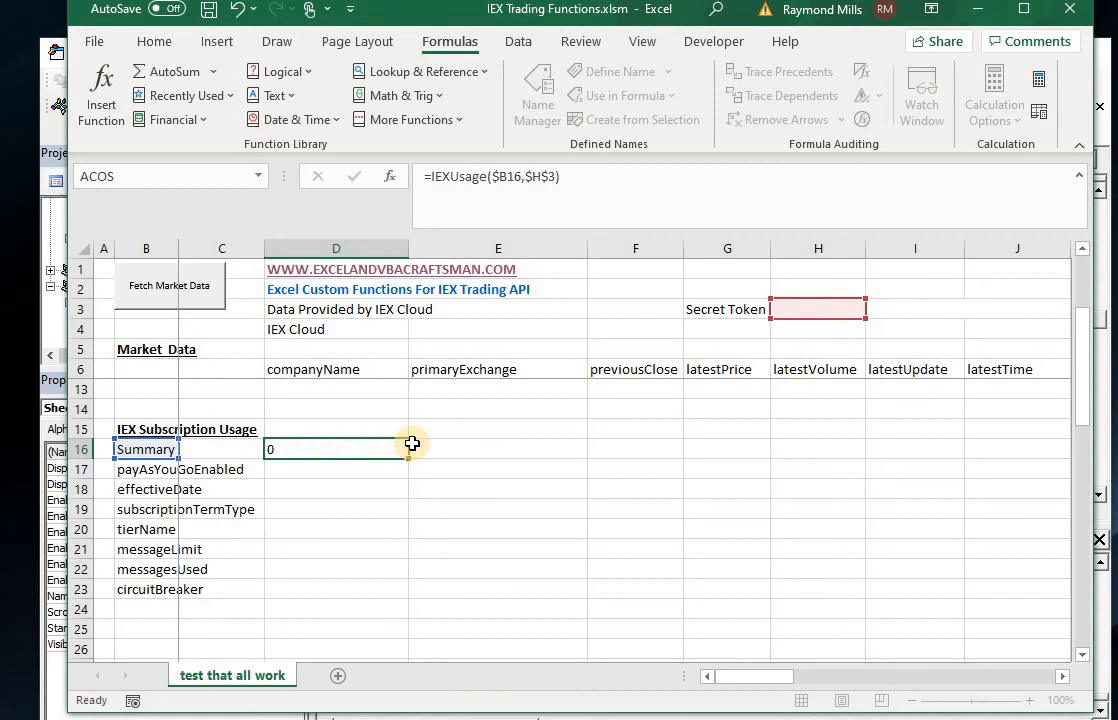
# Complete D16 as =IEXUsage($B16,$H$3) and paste it down through D17:D23
pyautogui.click(336, 448)
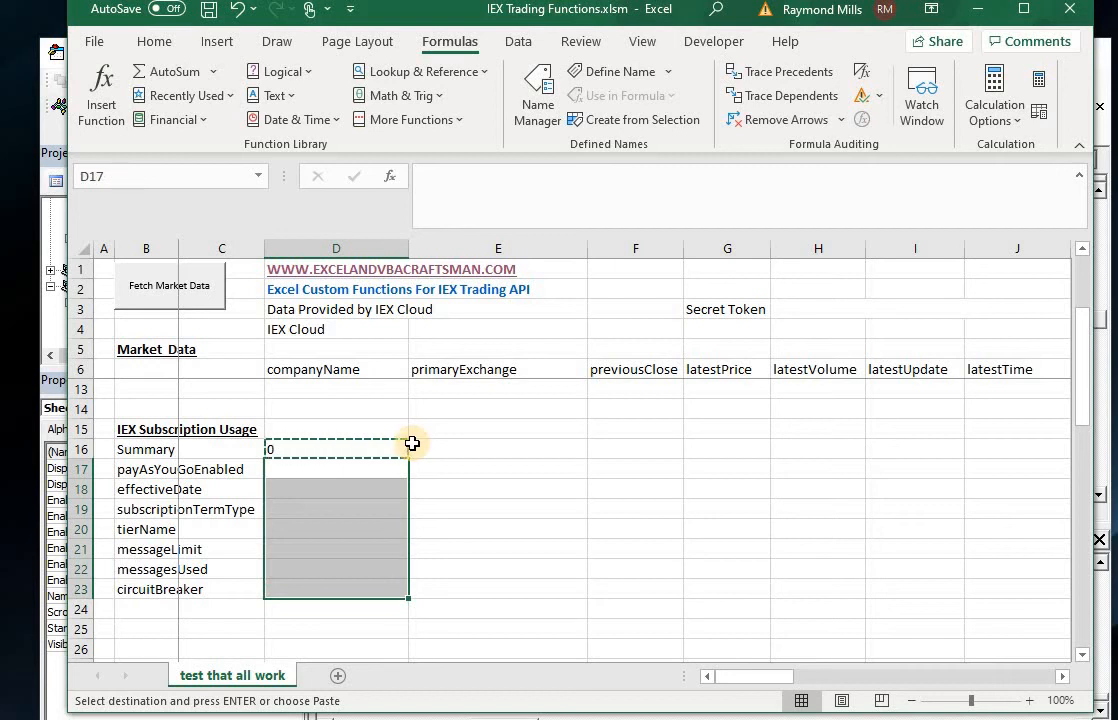
pyautogui.press('Enter')
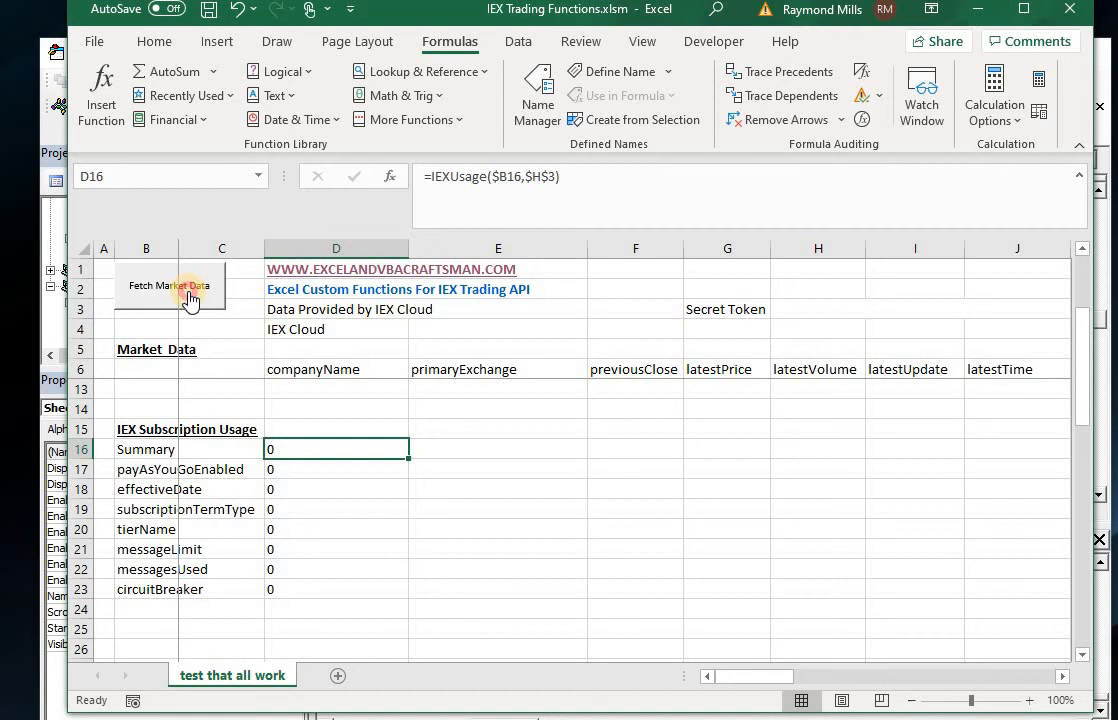
pyautogui.click(170, 286)
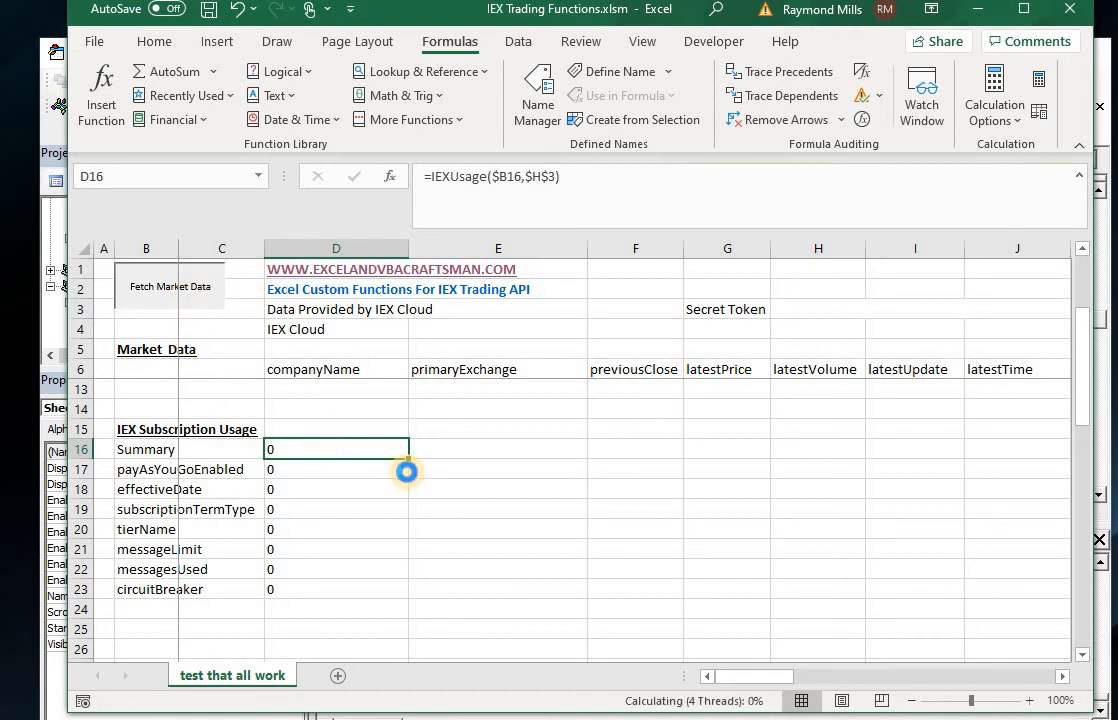
# Recalculate so usage rows show 500000 allotment, 242 messages used, annual term
pyautogui.click(170, 284)
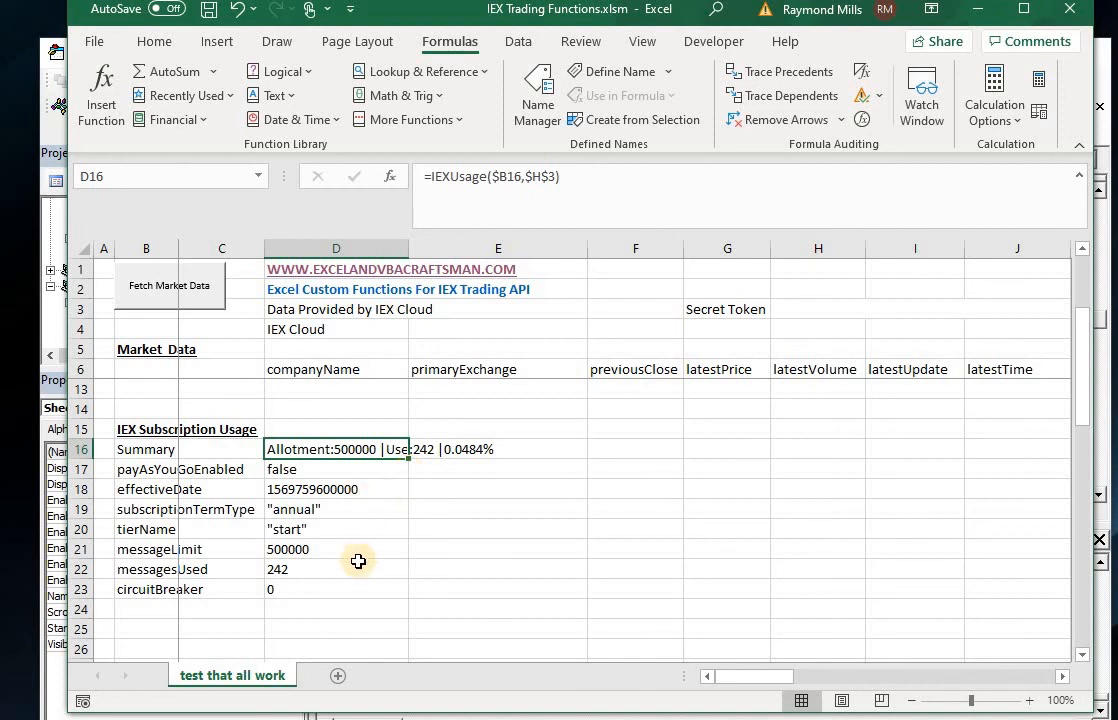
pyautogui.moveTo(372, 504)
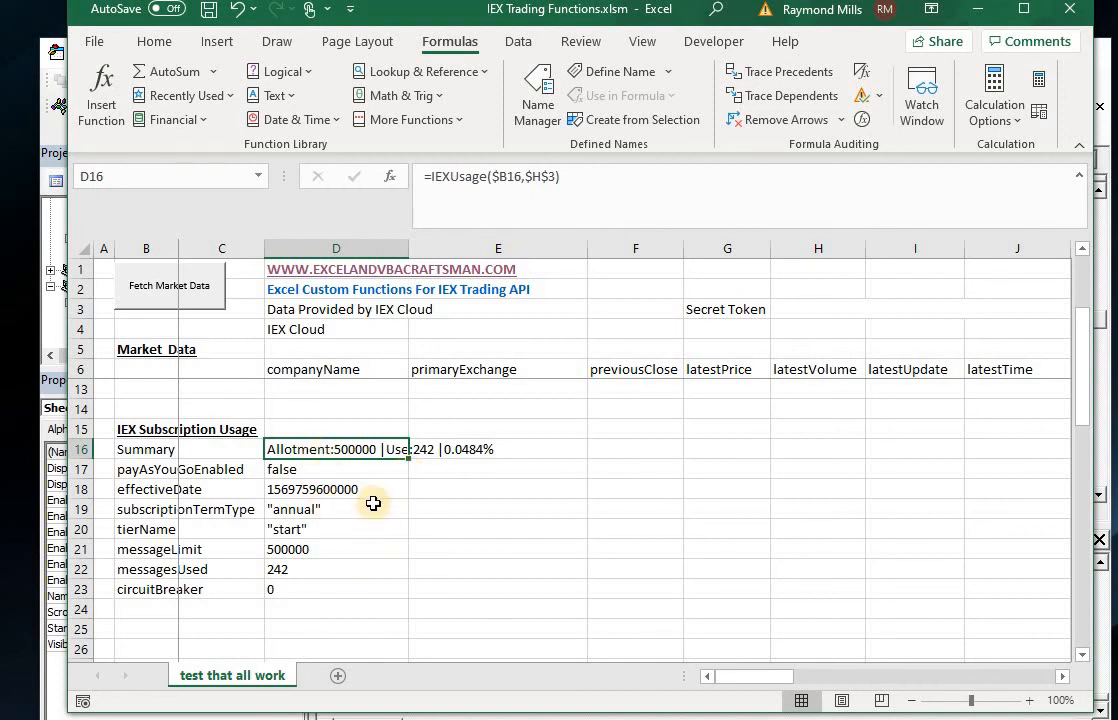
pyautogui.moveTo(248, 456)
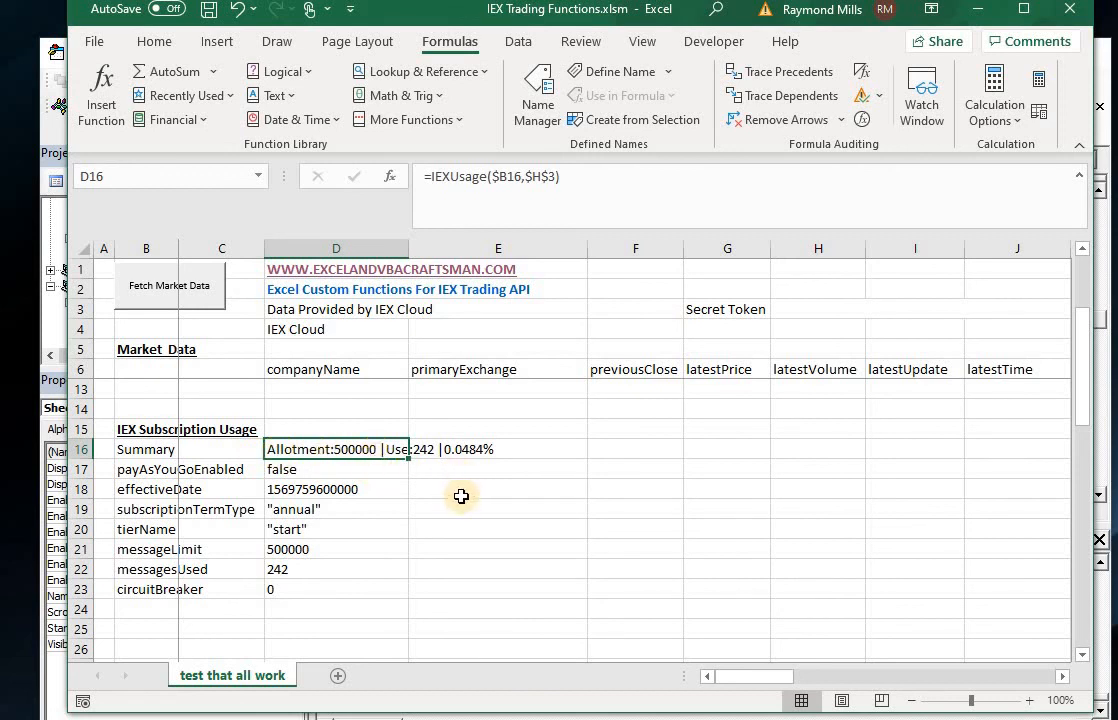
pyautogui.moveTo(468, 460)
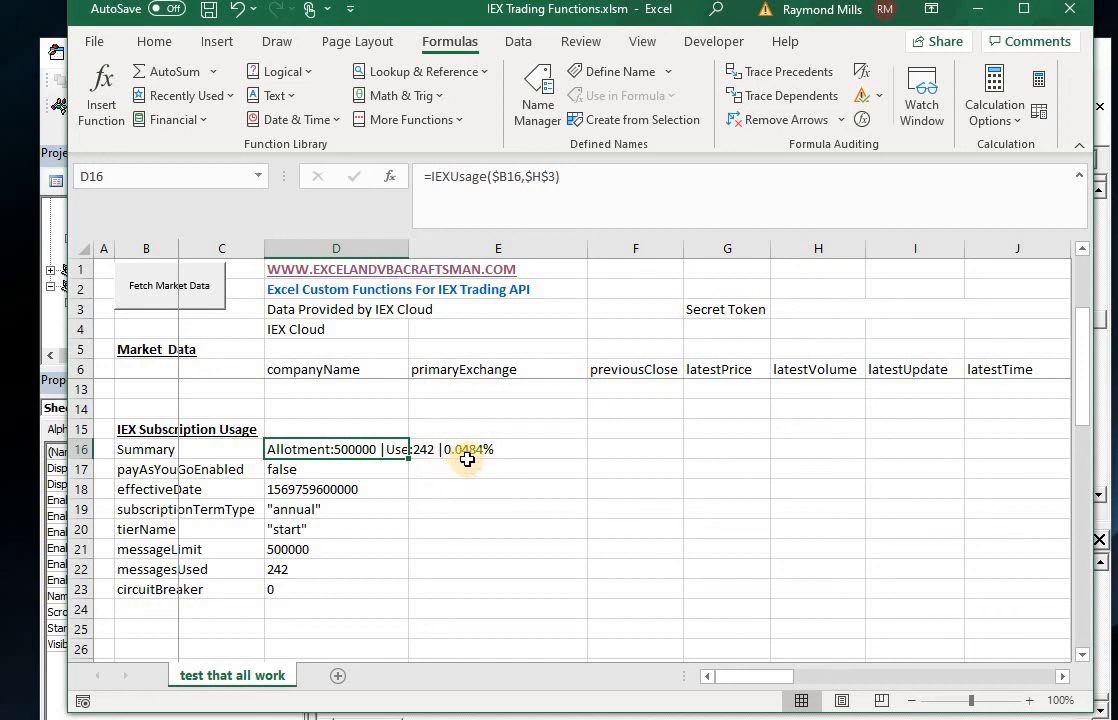
pyautogui.moveTo(464, 444)
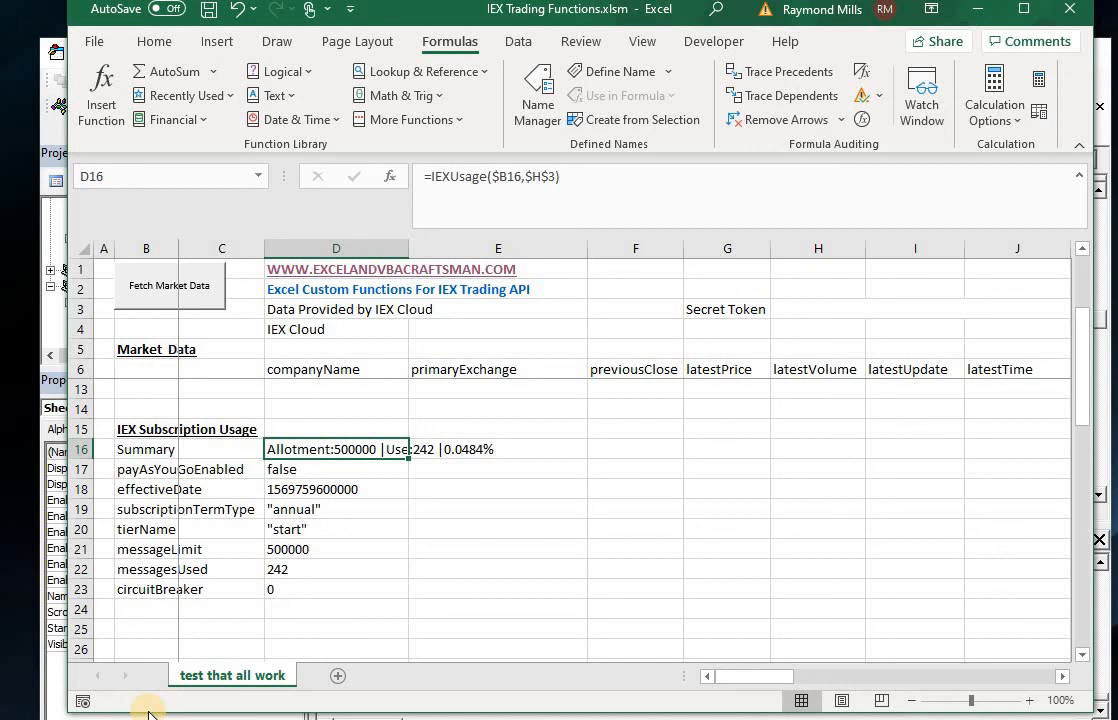
pyautogui.moveTo(396, 412)
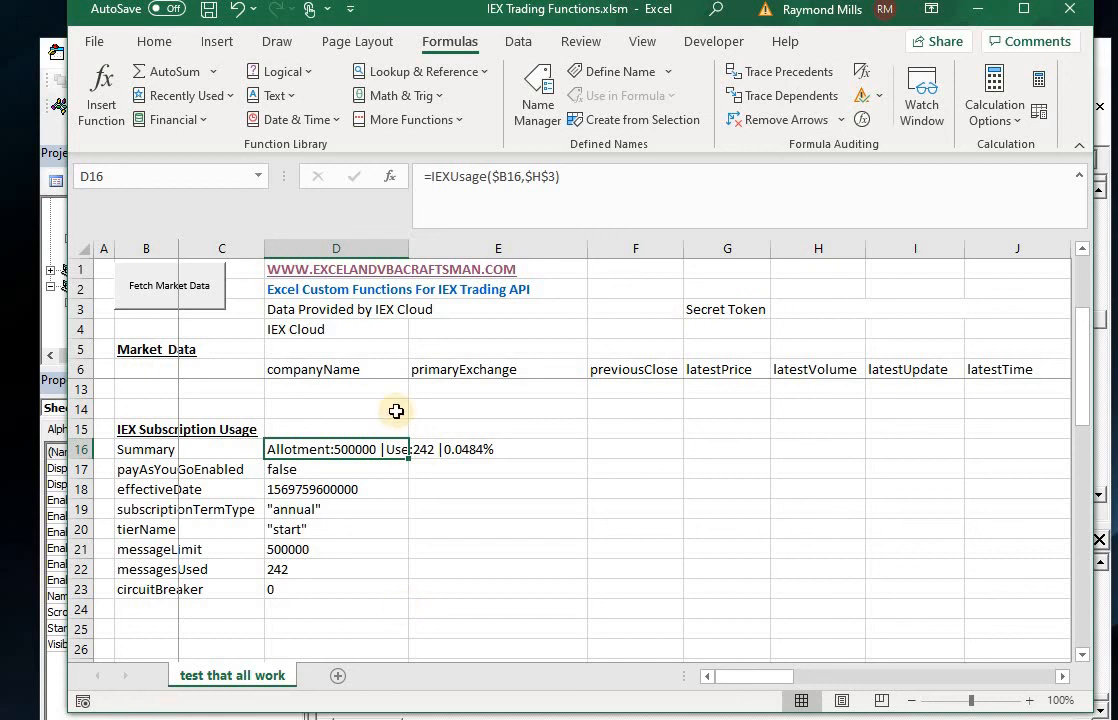
pyautogui.moveTo(500, 324)
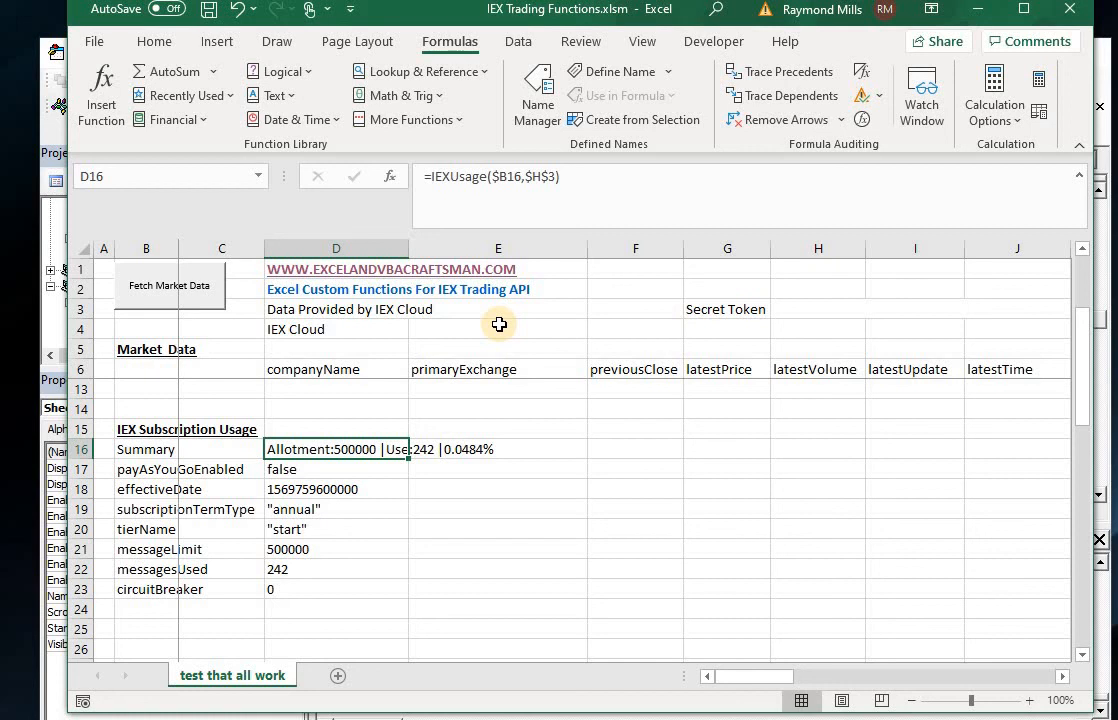
pyautogui.moveTo(380, 410)
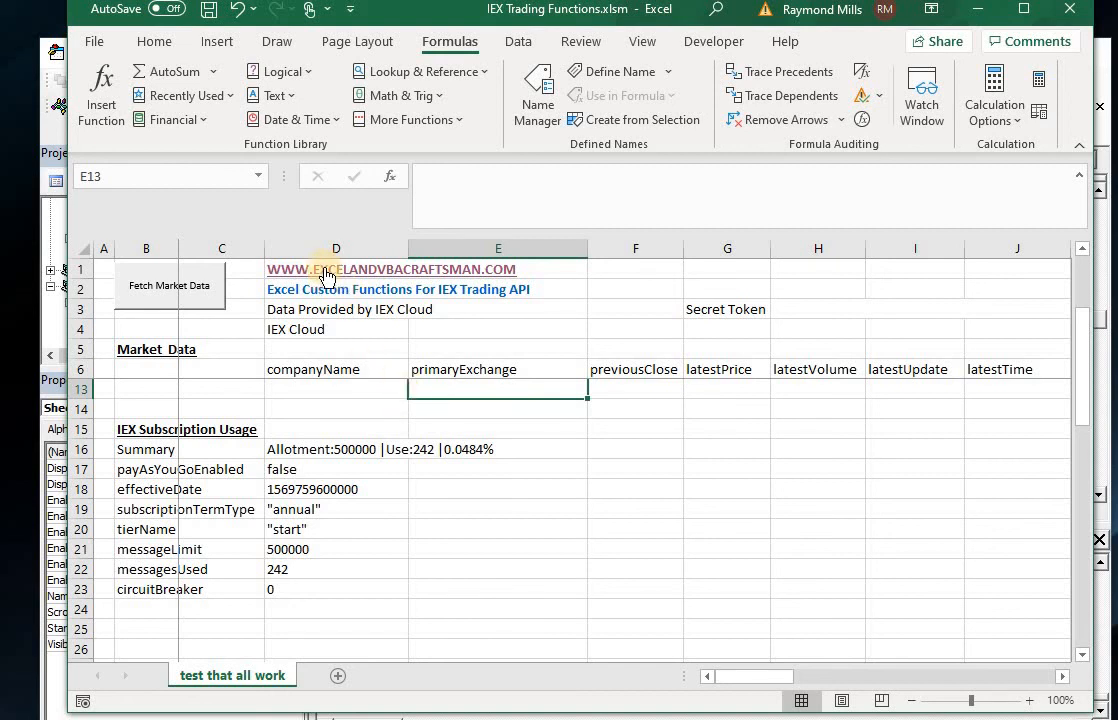
pyautogui.moveTo(322, 292)
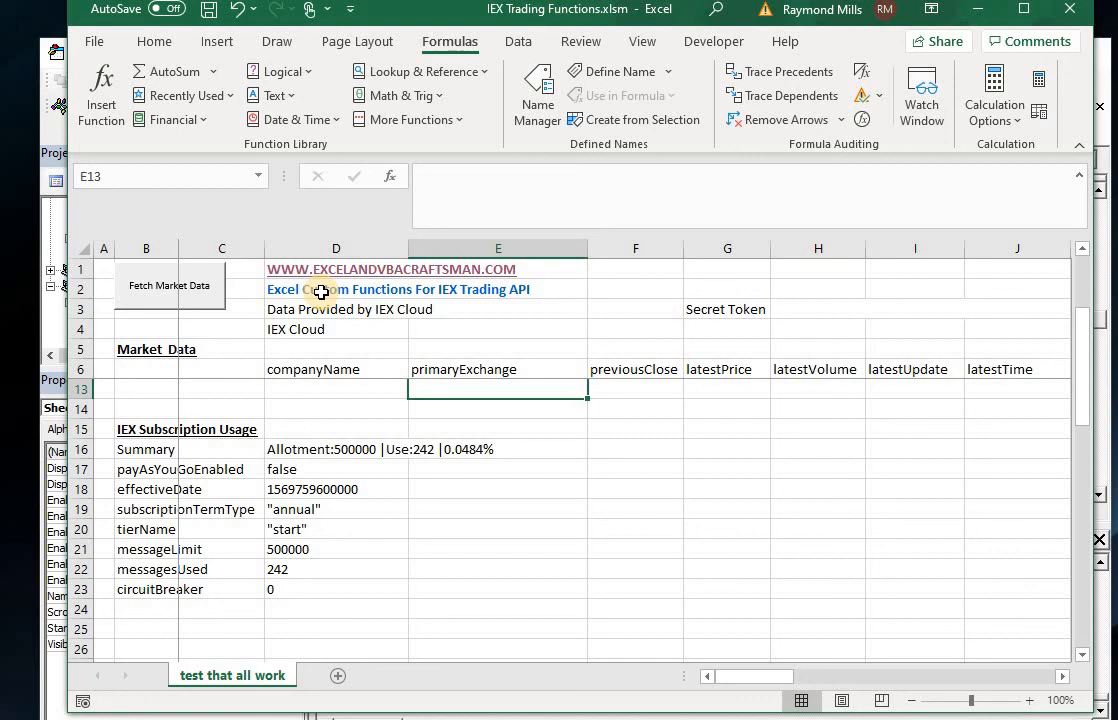
pyautogui.click(336, 288)
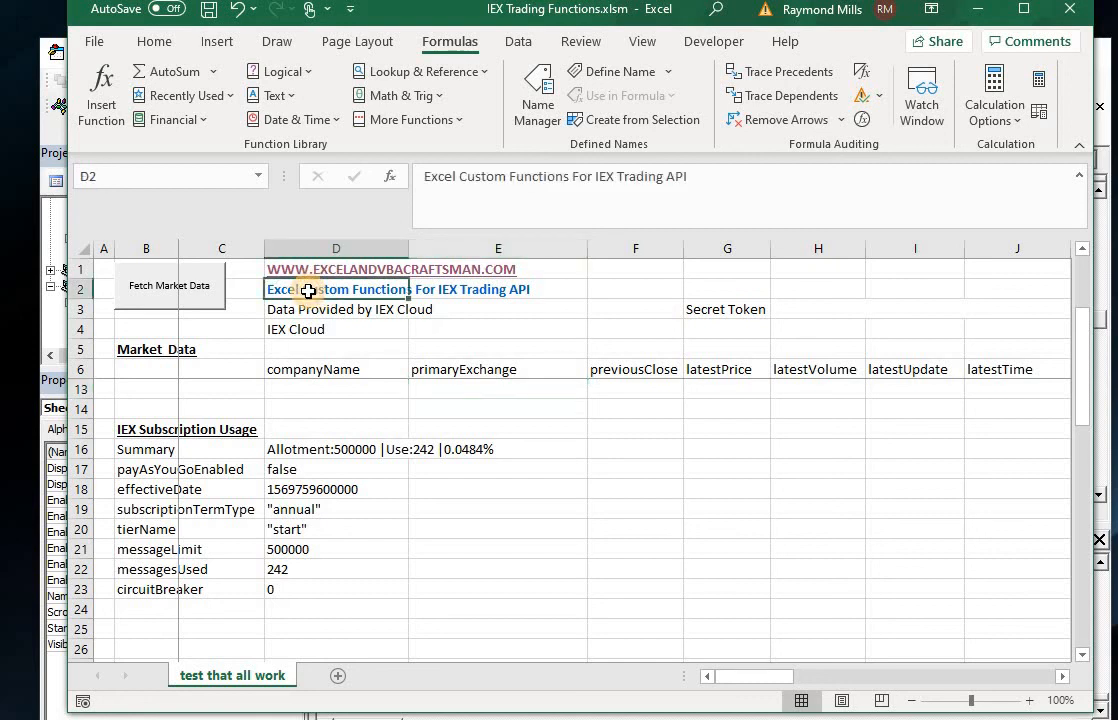